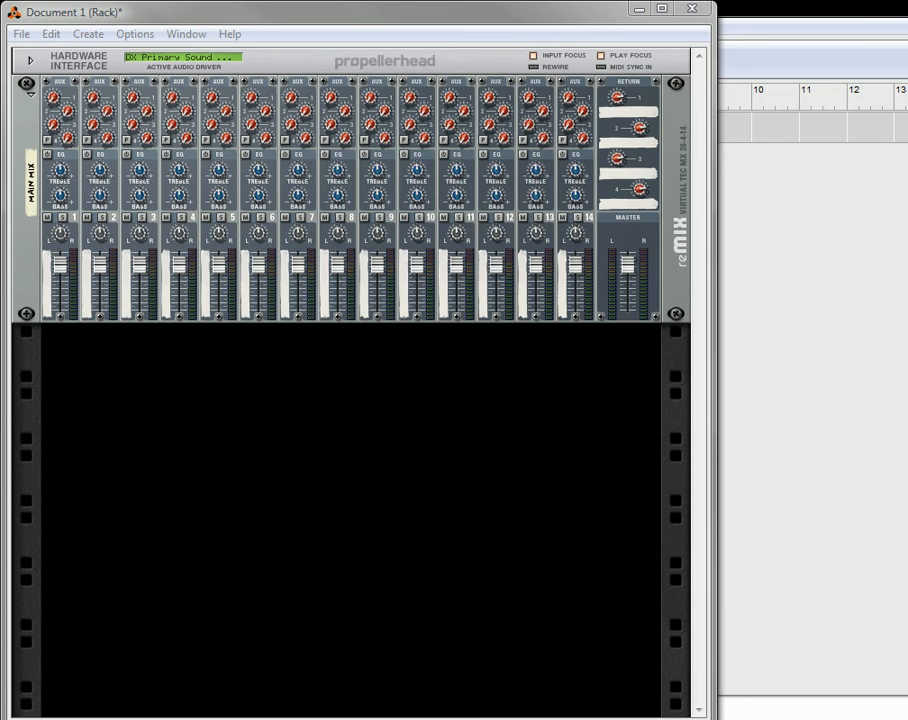
pyautogui.moveTo(575, 584)
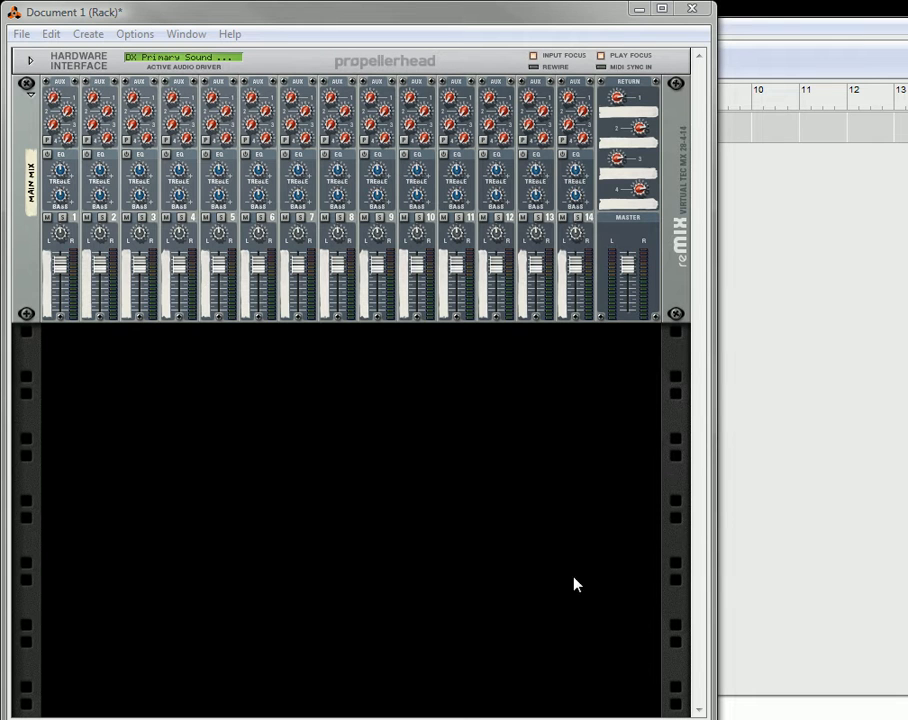
pyautogui.moveTo(183, 497)
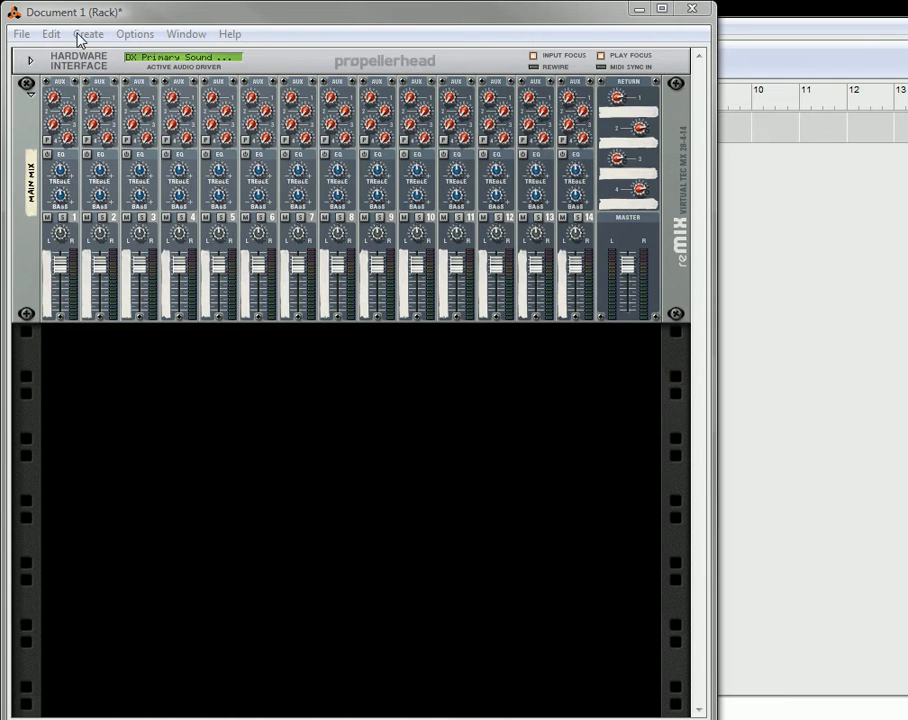
# - Add a Thor synth loaded with Epic Poly.thor and show its full programmer panel
pyautogui.click(88, 33)
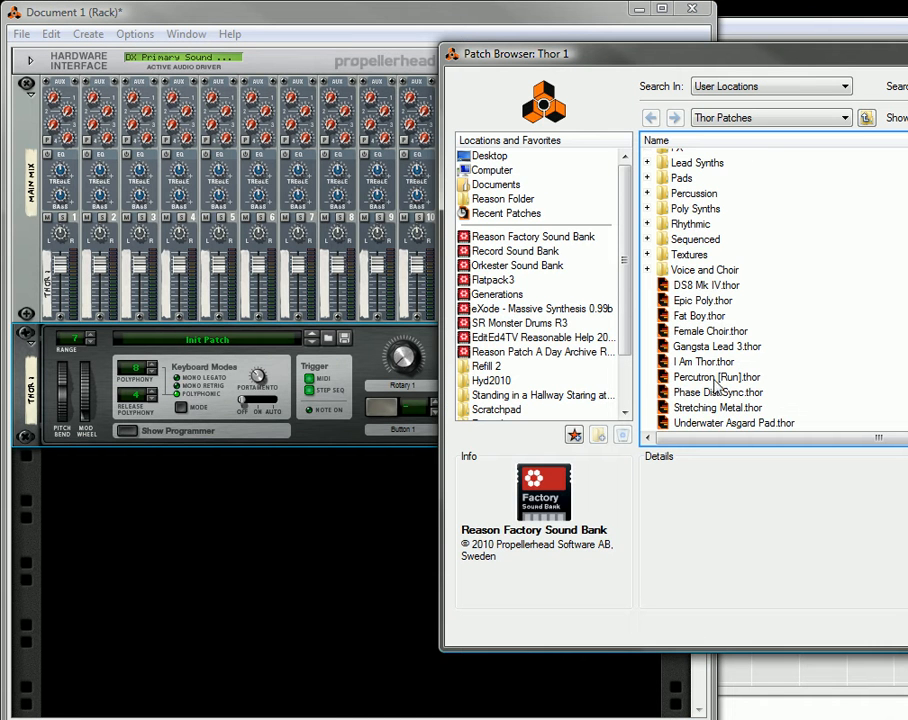
pyautogui.click(703, 300)
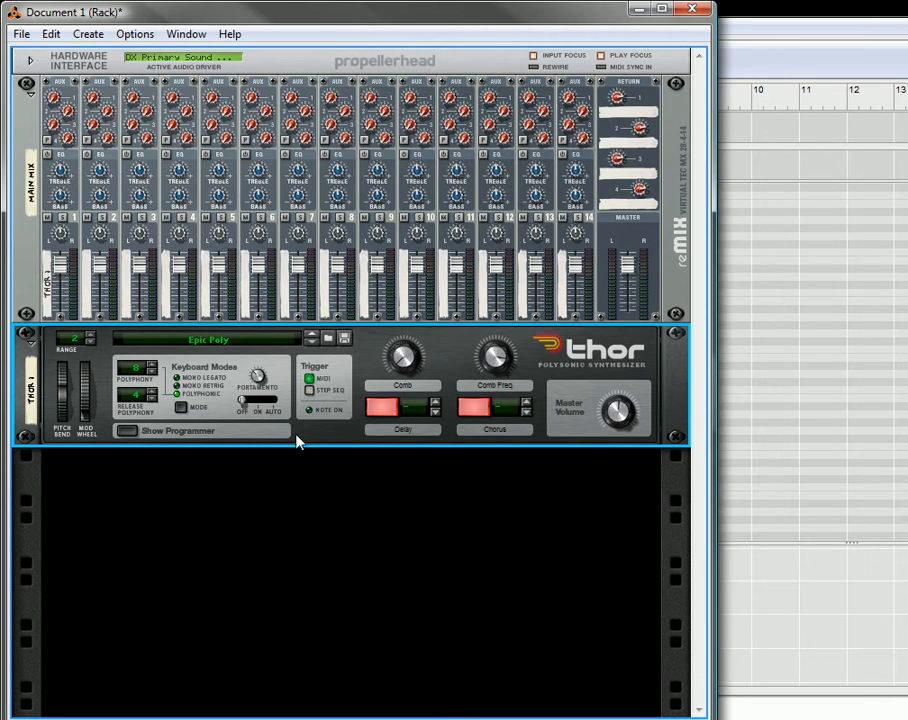
pyautogui.moveTo(128, 438)
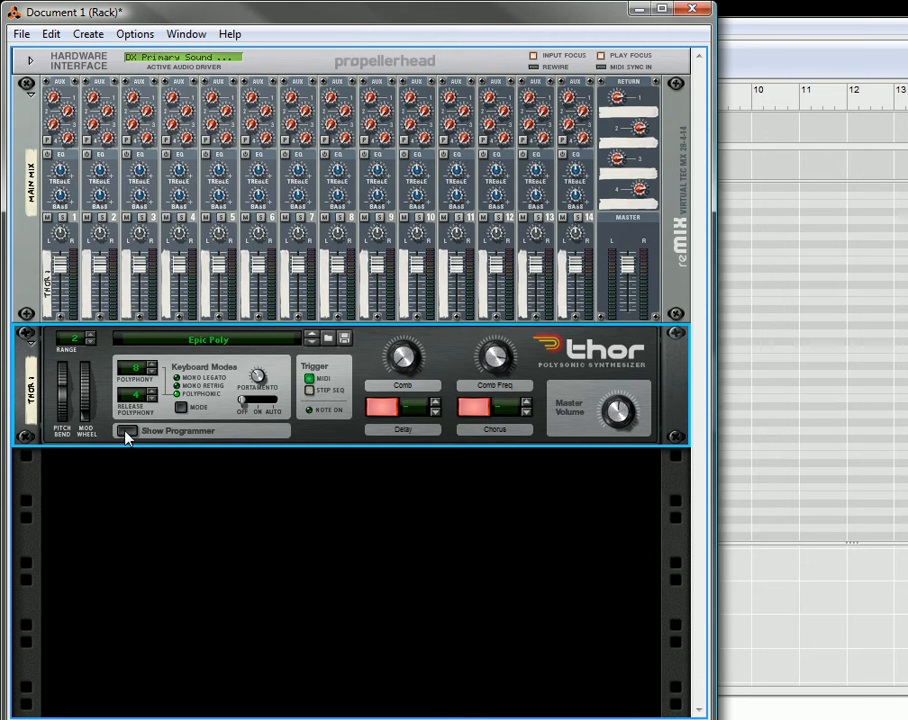
pyautogui.click(127, 431)
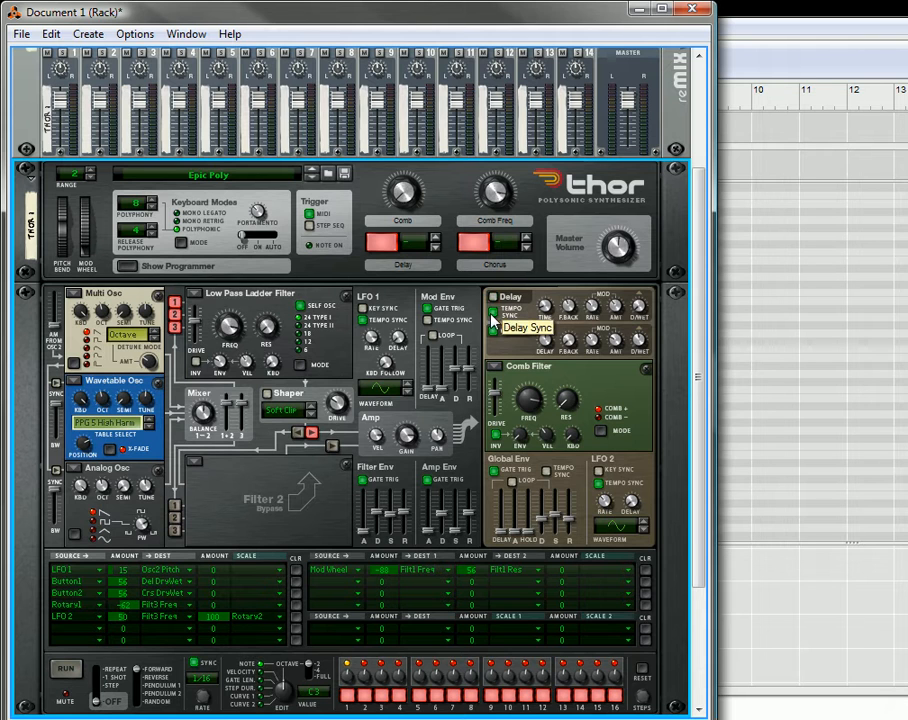
pyautogui.moveTo(485, 415)
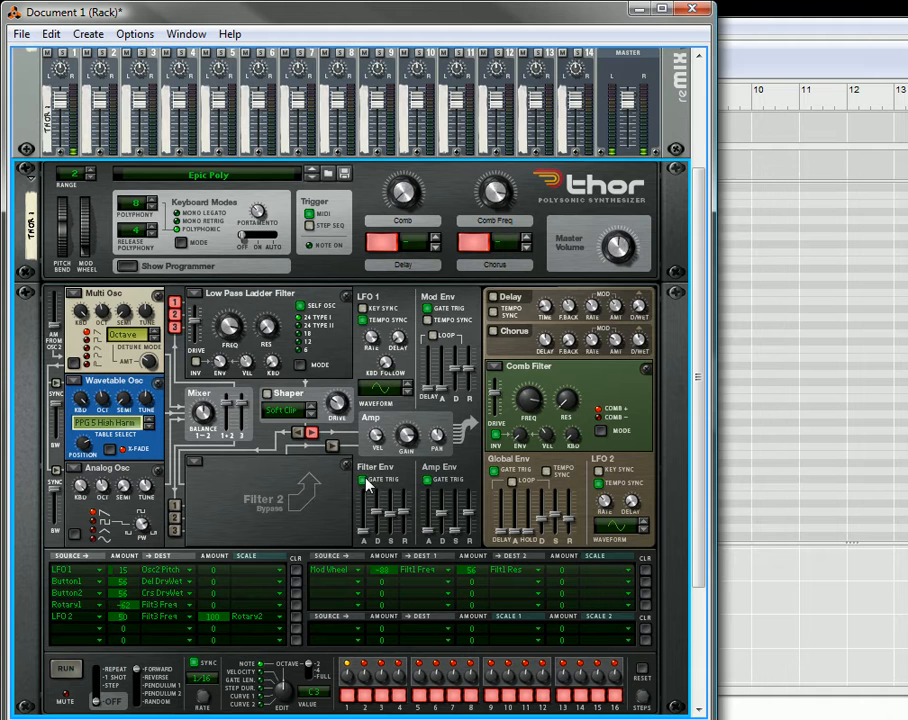
pyautogui.moveTo(763, 9)
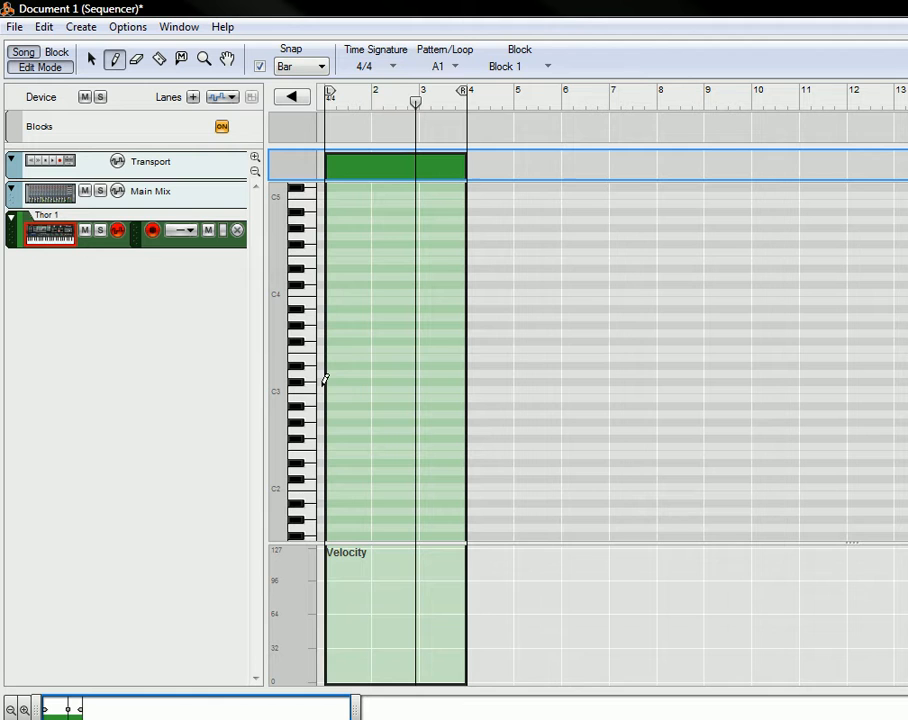
# - Draw long C3 notes across bars 1-4 in the Thor 1 clip with the Pencil tool
pyautogui.moveTo(325, 389); pyautogui.dragTo(440, 389)
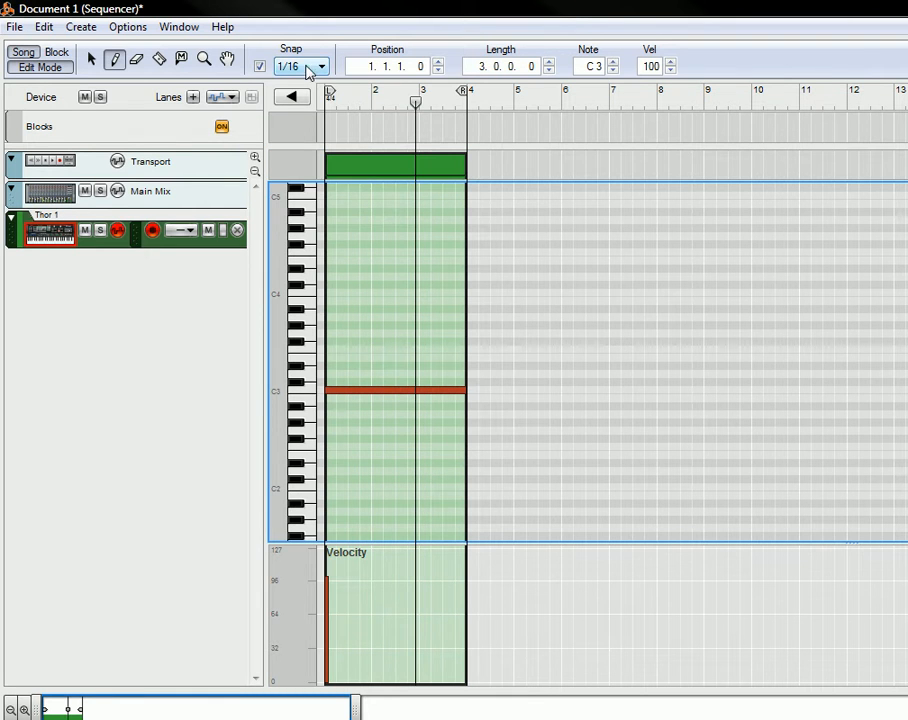
pyautogui.click(320, 66)
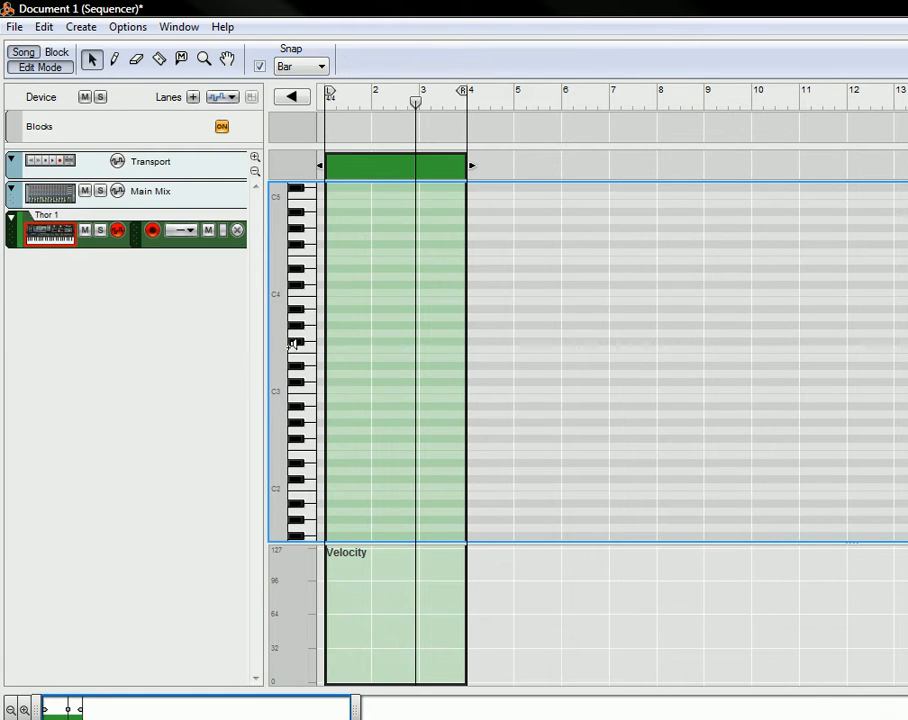
pyautogui.click(114, 58)
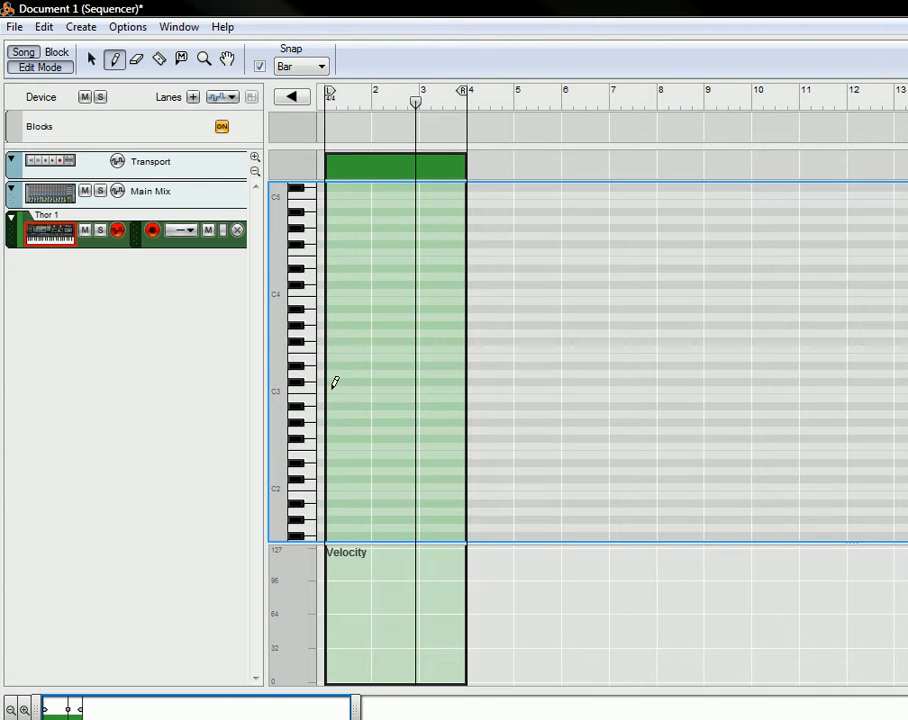
pyautogui.moveTo(325, 388); pyautogui.dragTo(415, 388)
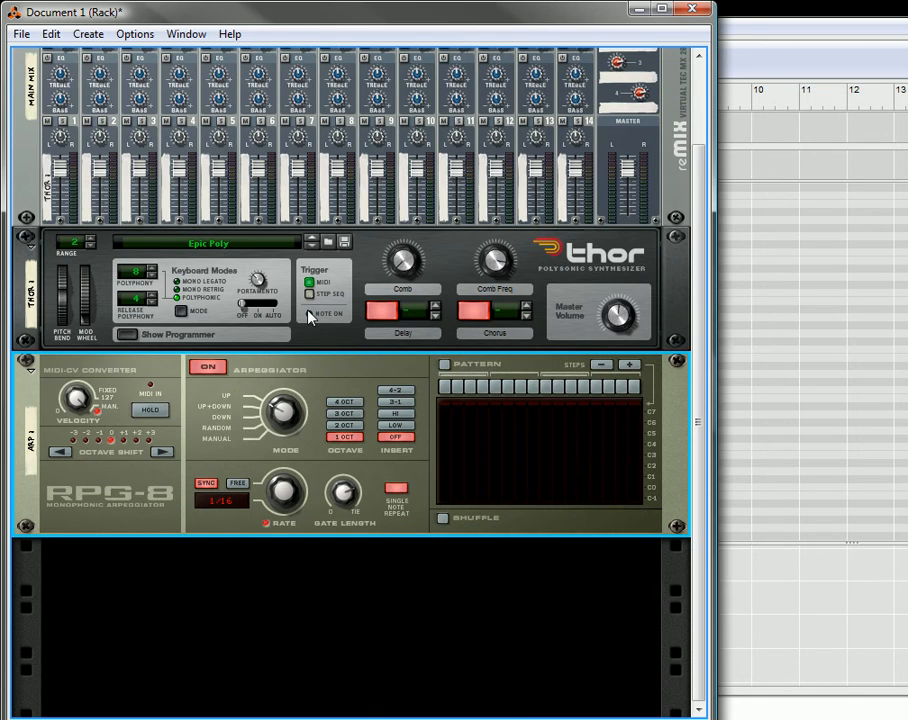
# - Flip the rack with Tab to inspect the RPG-8 to Thor CV cables
pyautogui.press('Tab')
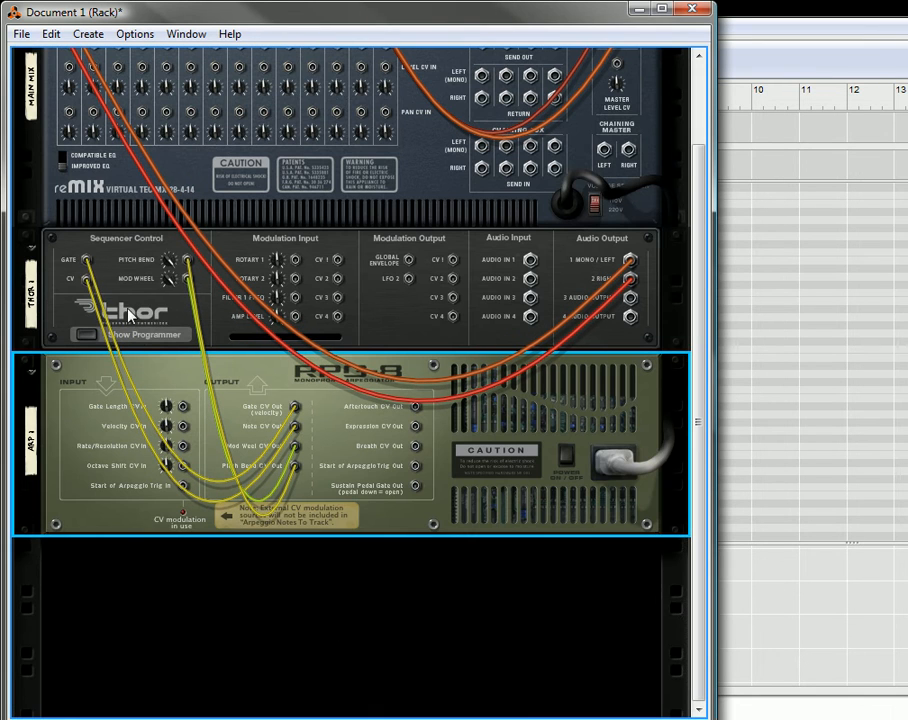
pyautogui.moveTo(300, 410)
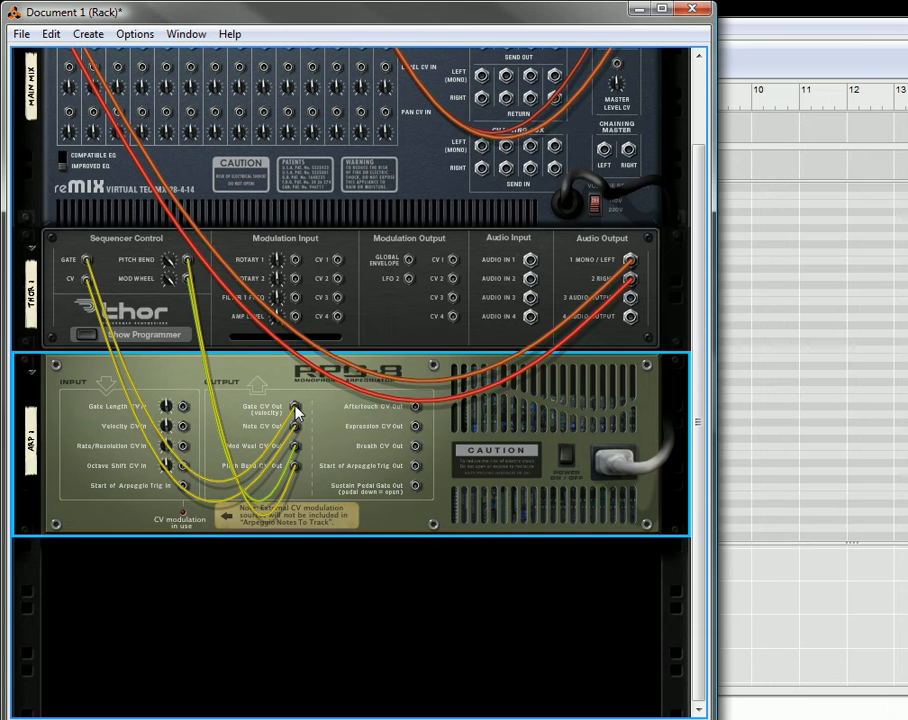
pyautogui.moveTo(87, 290)
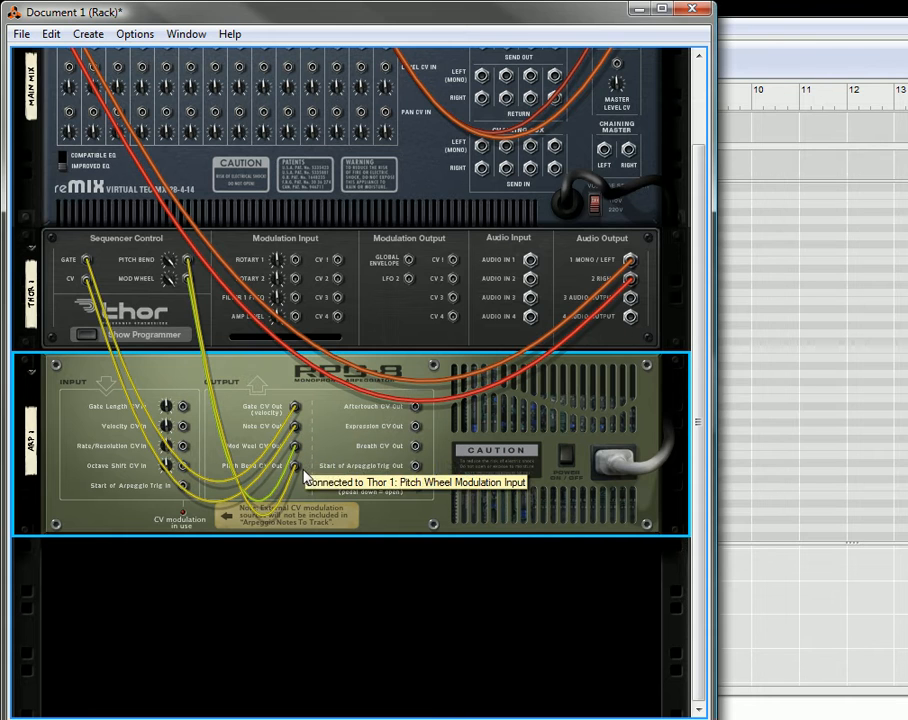
pyautogui.moveTo(175, 252)
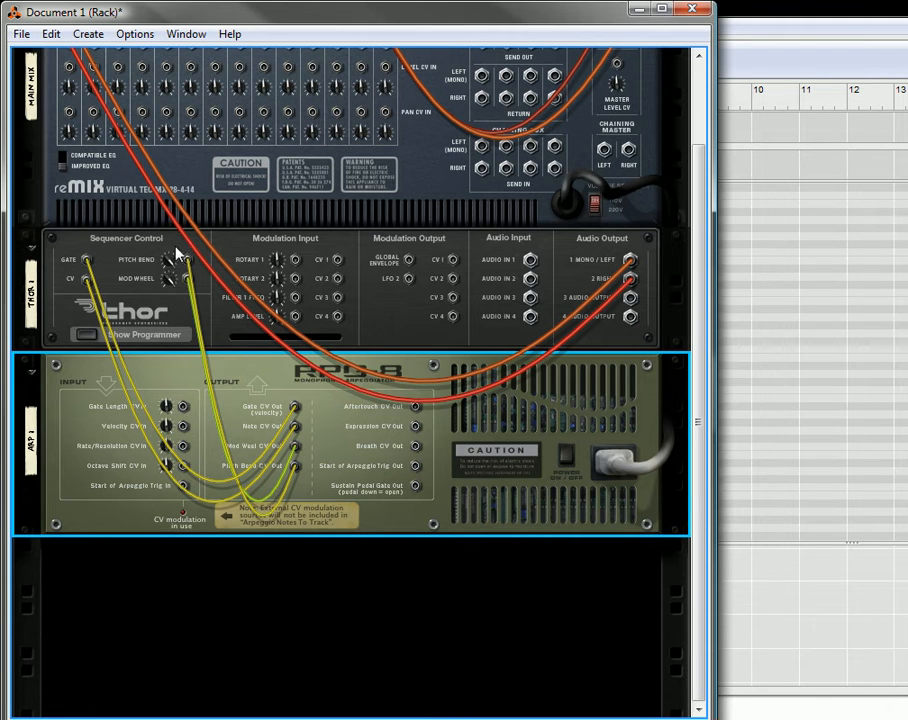
pyautogui.moveTo(210, 372)
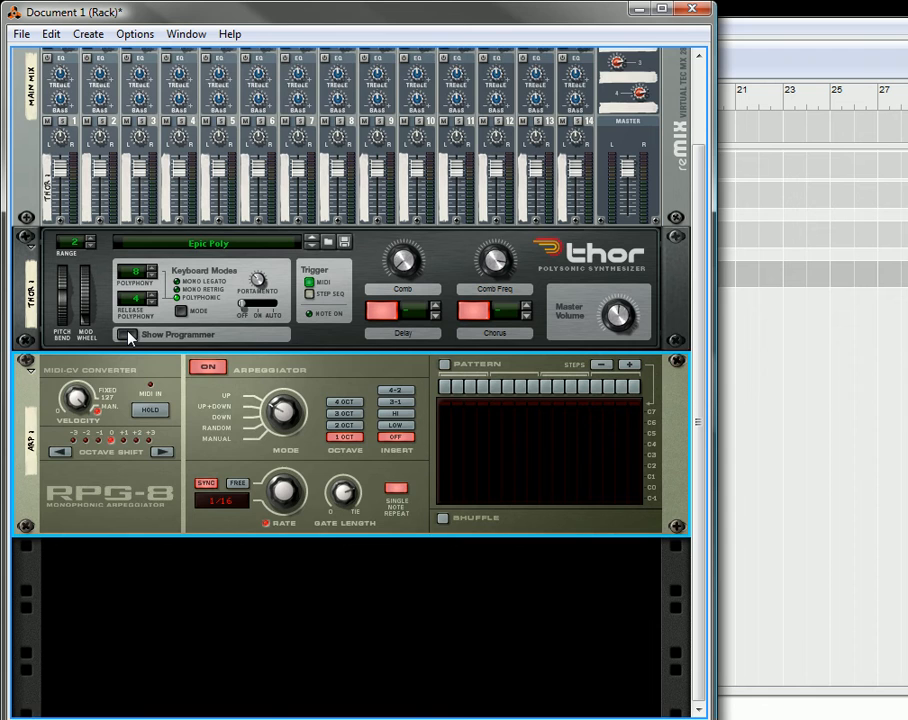
pyautogui.click(127, 334)
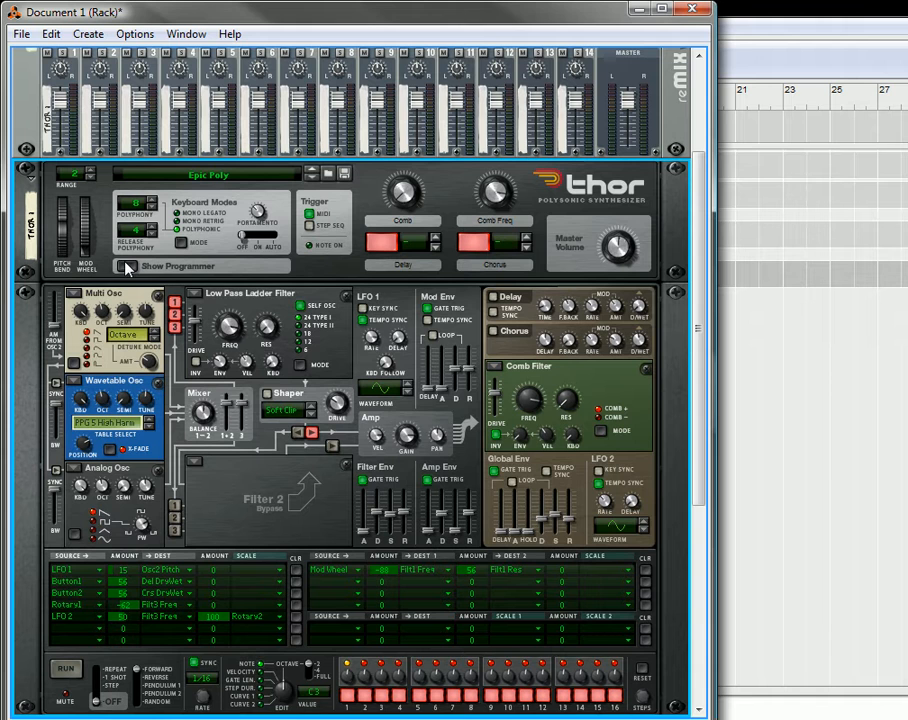
pyautogui.moveTo(180, 312)
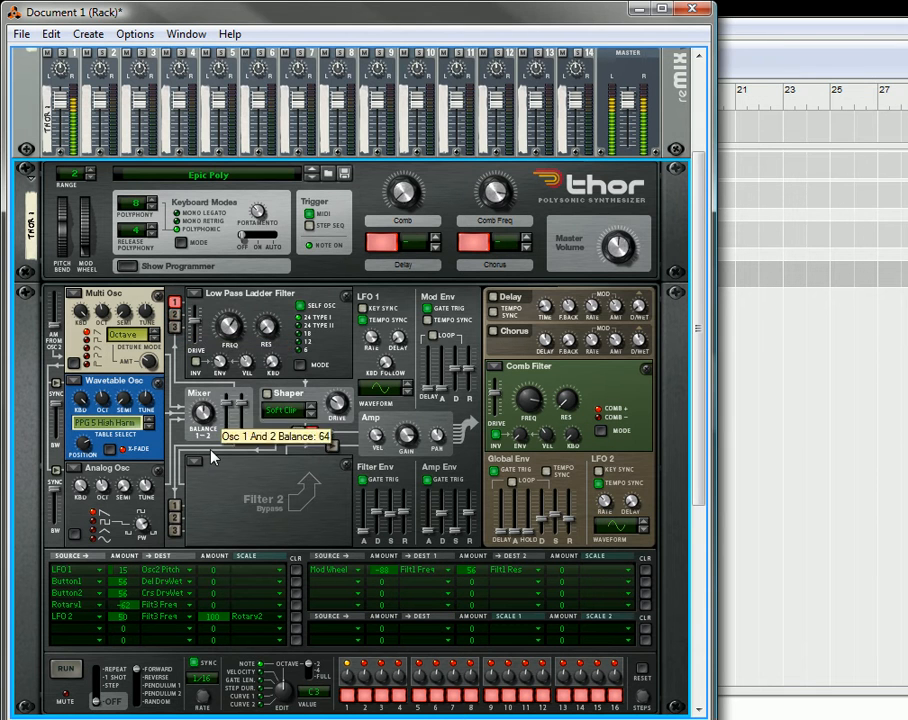
pyautogui.moveTo(178, 333)
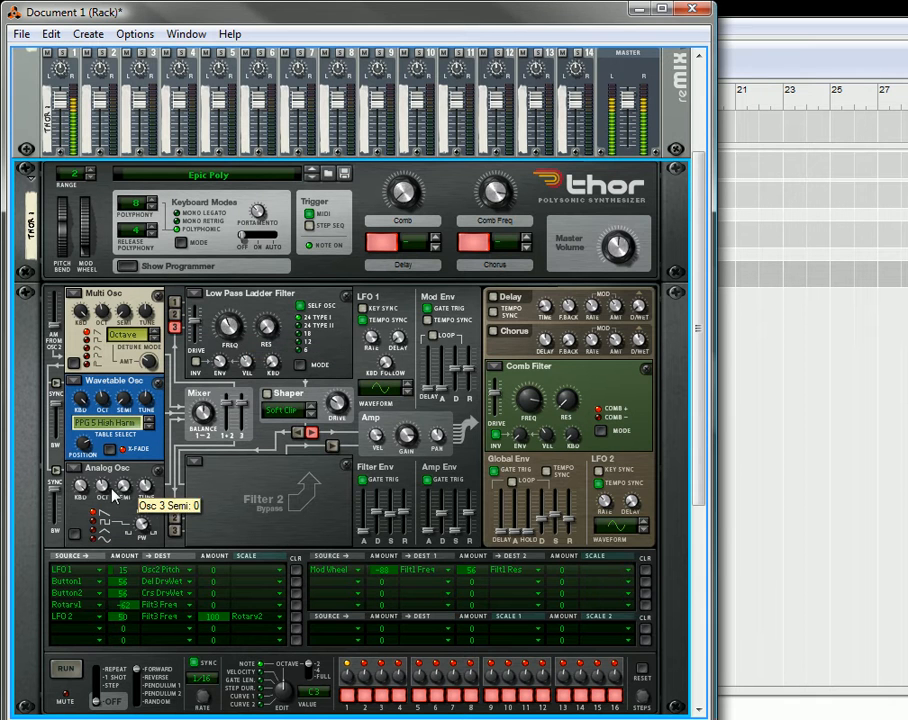
pyautogui.moveTo(100, 540)
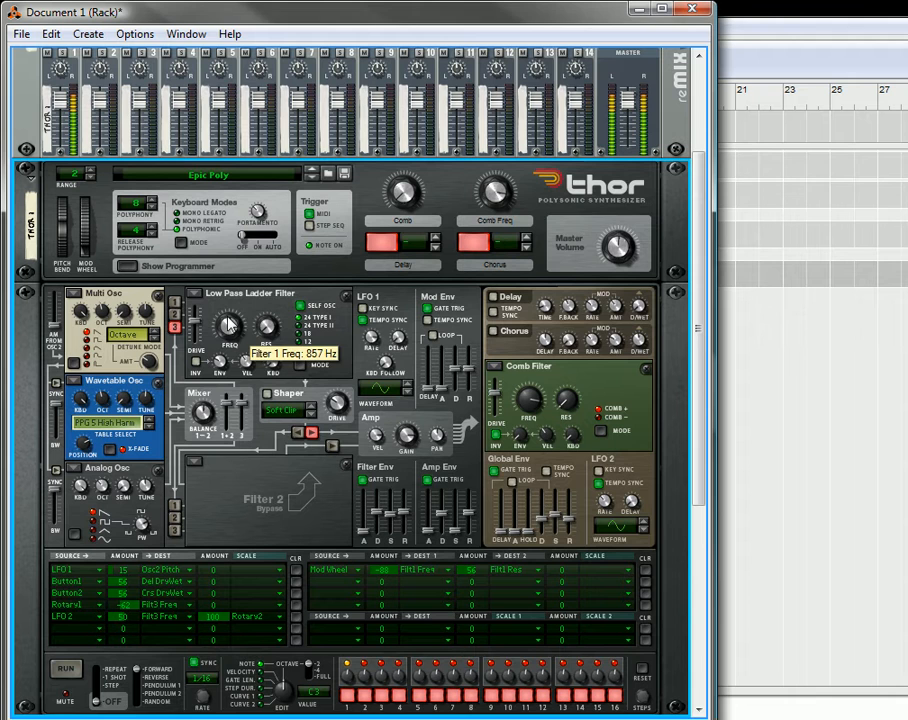
pyautogui.moveTo(570, 285)
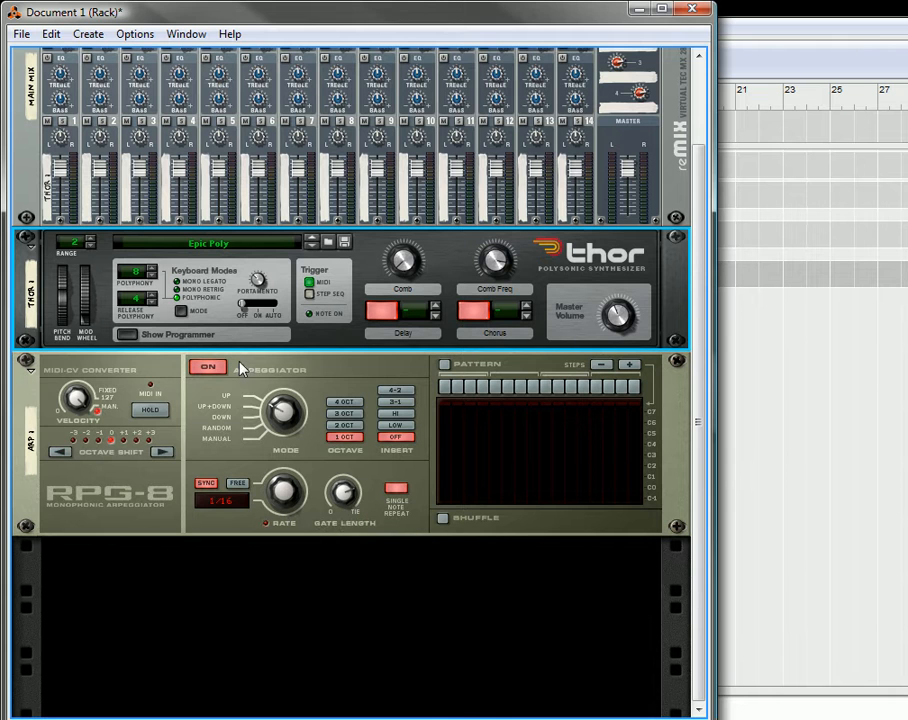
# - Bring up the RPG-8 arpeggiator's context menu
pyautogui.rightClick(240, 368)
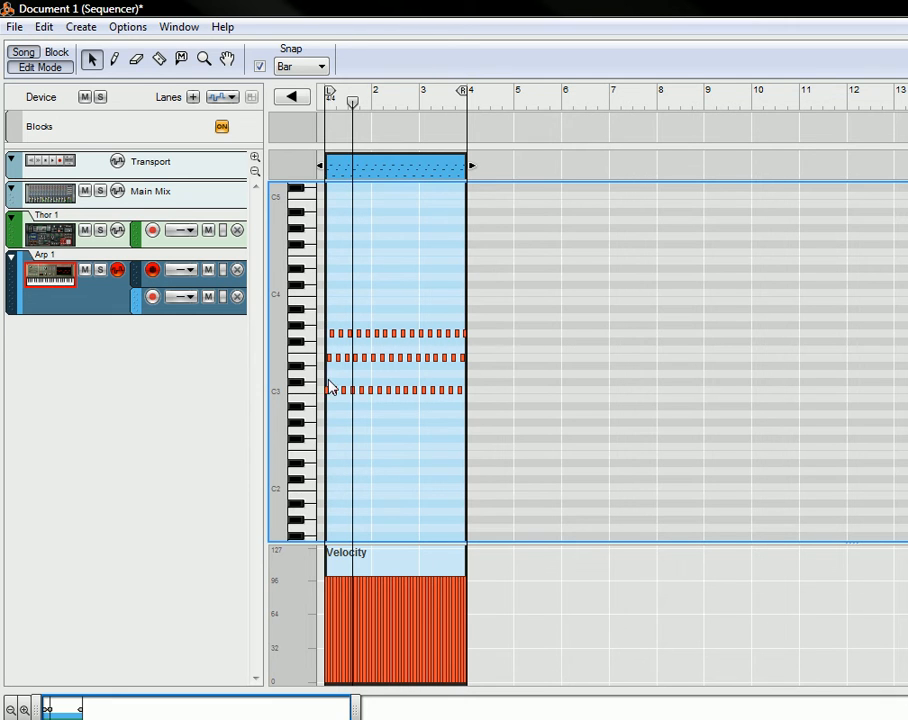
pyautogui.moveTo(415, 382)
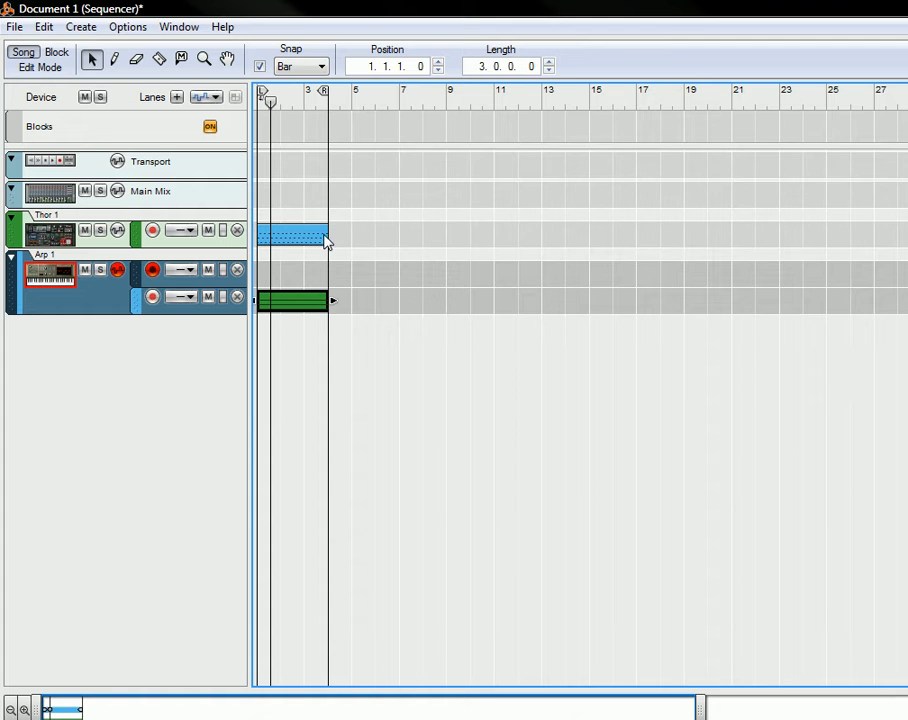
pyautogui.moveTo(307, 240)
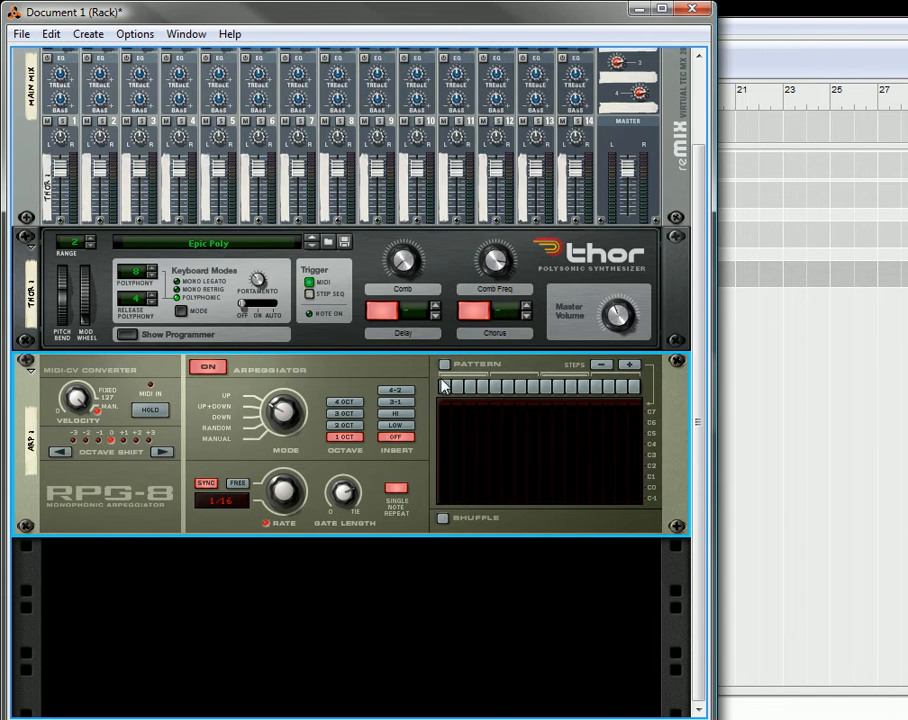
pyautogui.moveTo(199, 457)
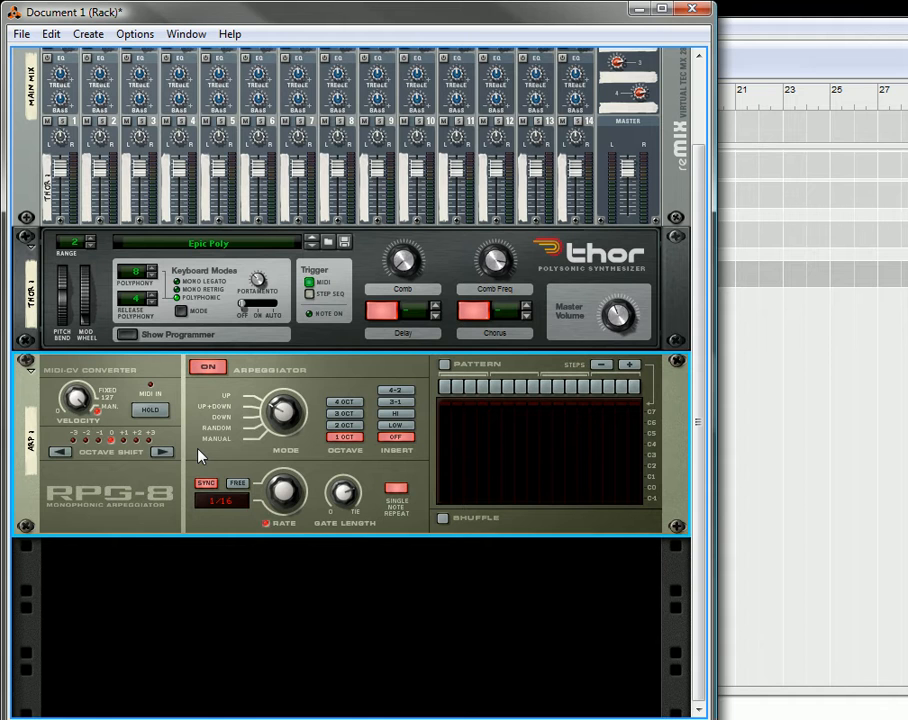
pyautogui.moveTo(77, 415)
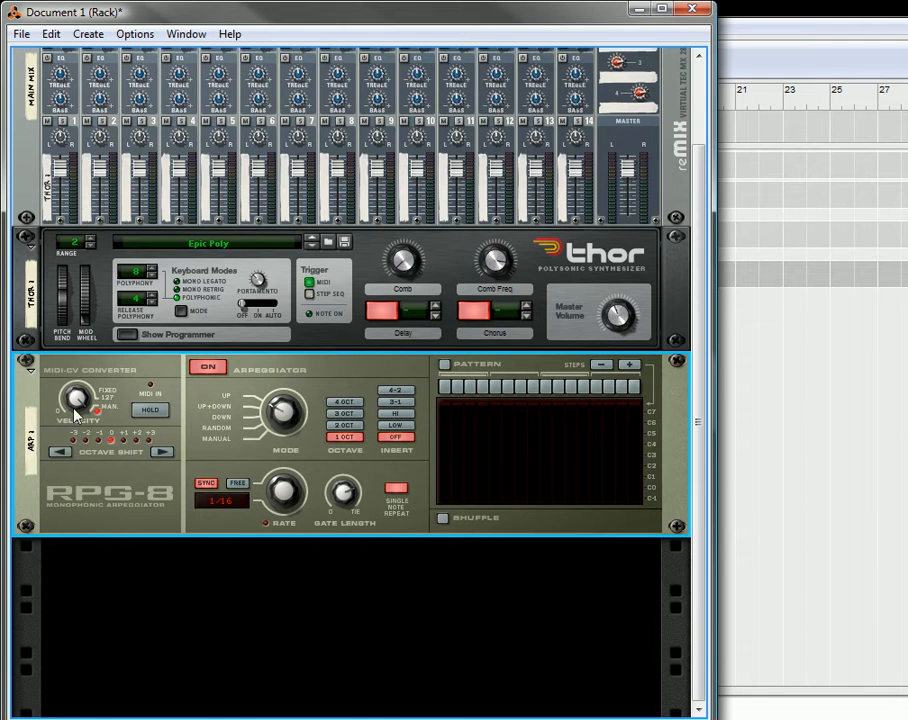
pyautogui.moveTo(180, 418)
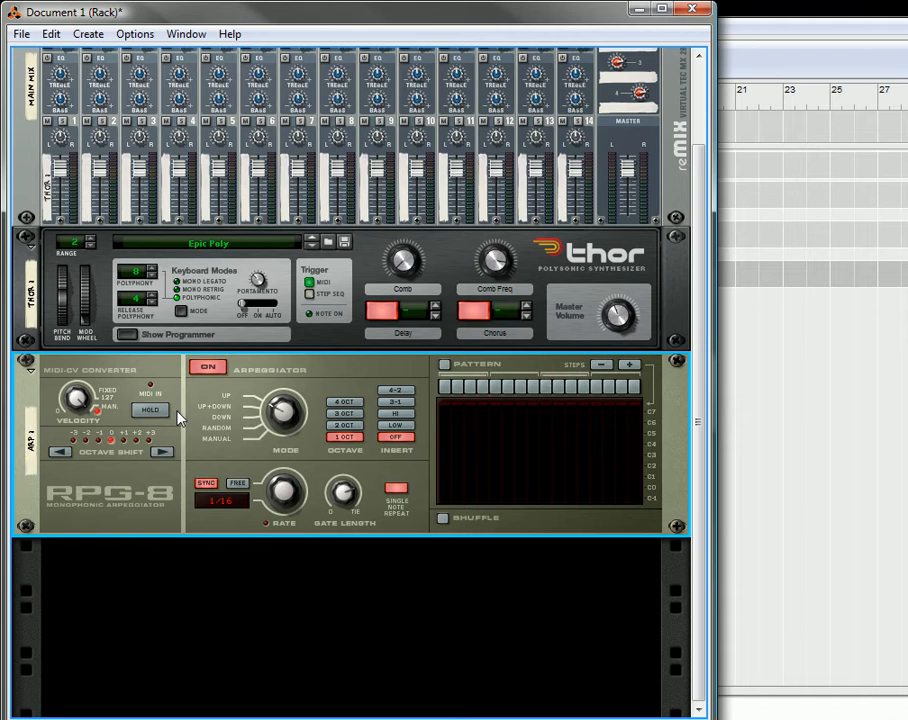
pyautogui.moveTo(78, 400)
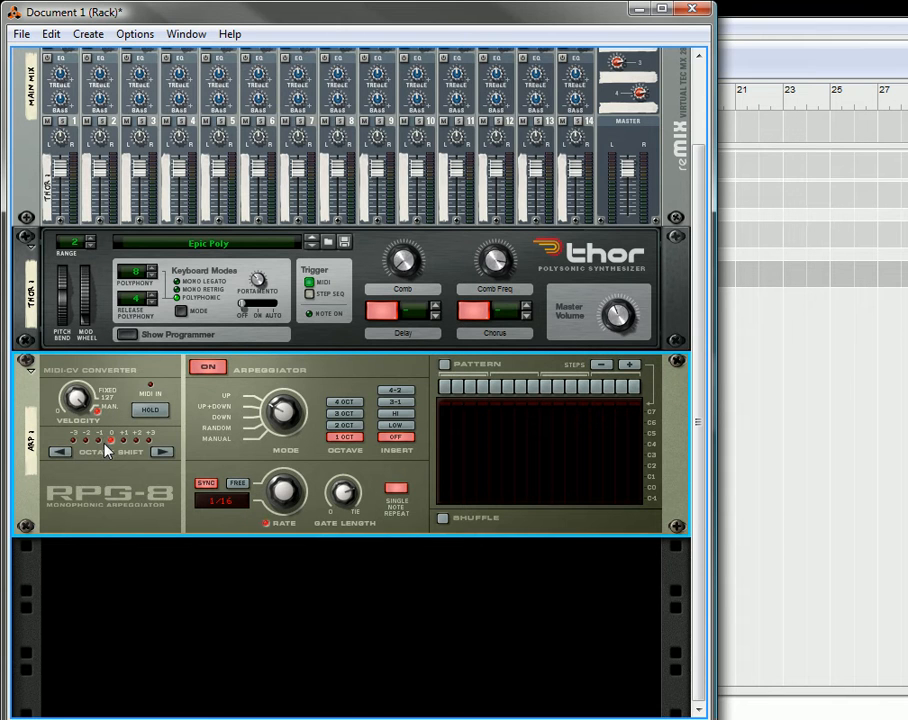
pyautogui.moveTo(88, 410)
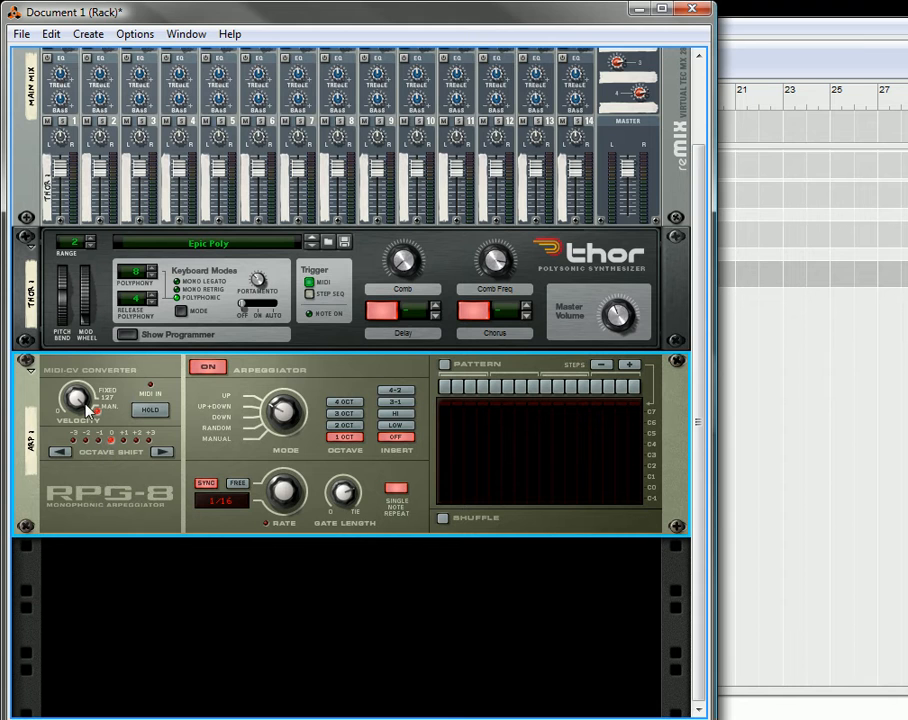
pyautogui.moveTo(80, 405)
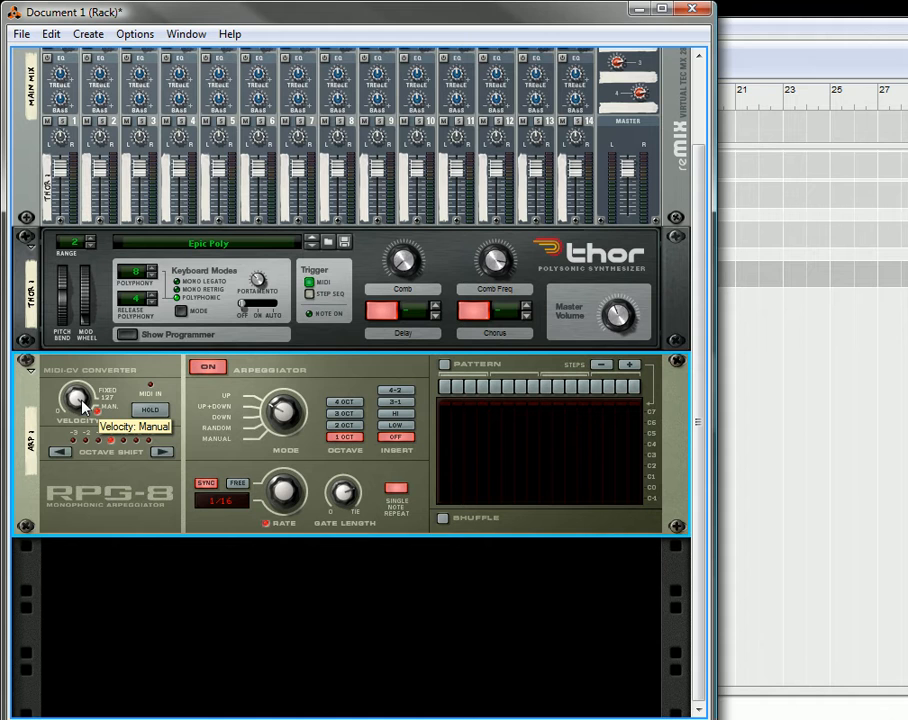
pyautogui.moveTo(72, 415)
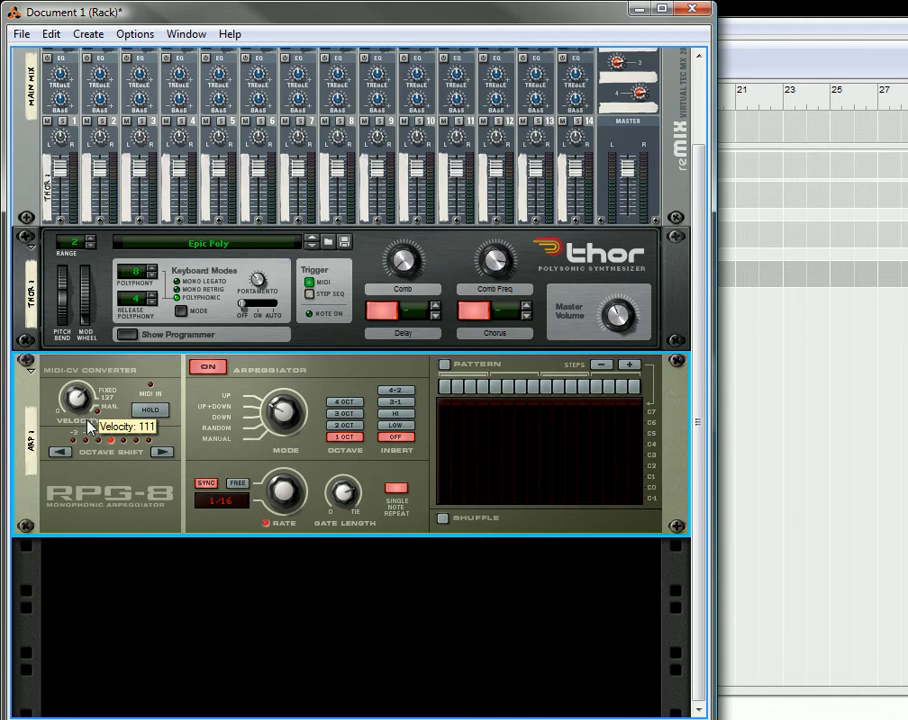
# - Turn RPG-8 Velocity from MAN. down to about 72, and toggle Hold on and off
pyautogui.moveTo(78, 400); pyautogui.dragTo(100, 415)
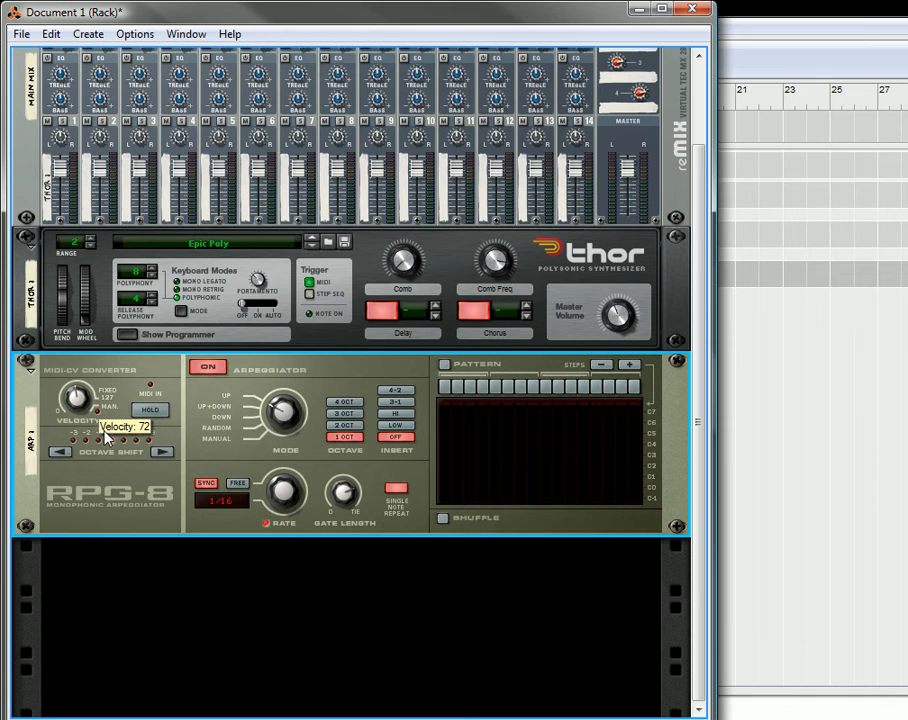
pyautogui.moveTo(75, 400); pyautogui.dragTo(75, 410)
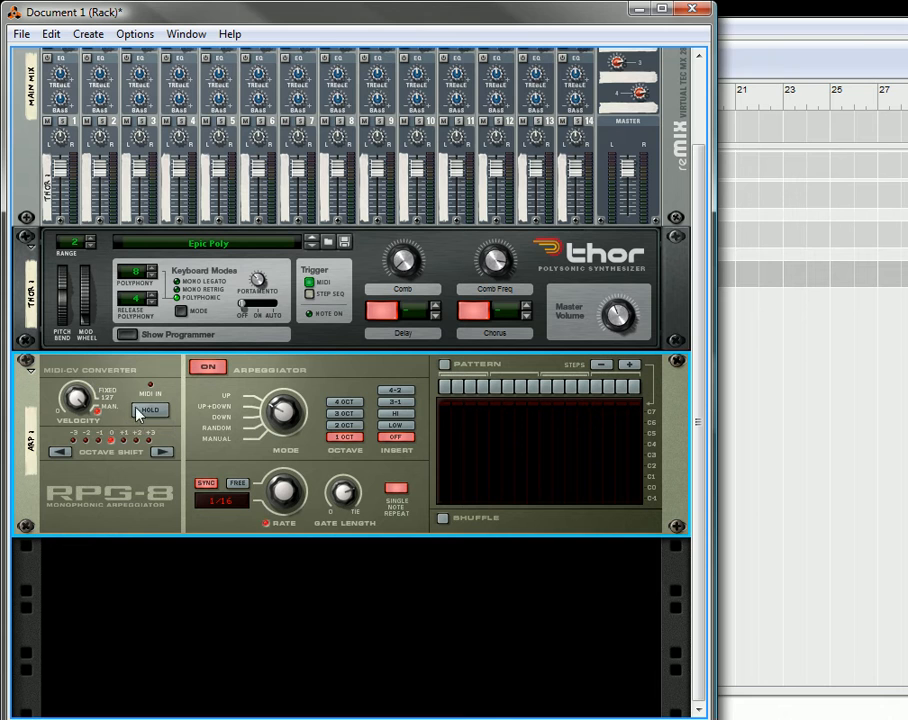
pyautogui.moveTo(155, 417)
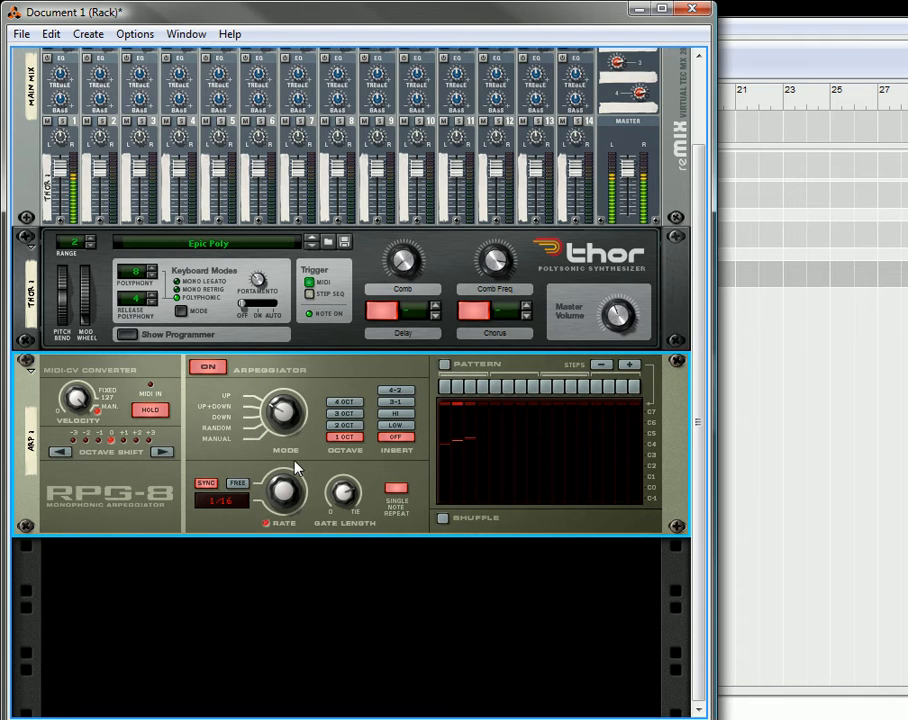
pyautogui.click(150, 410)
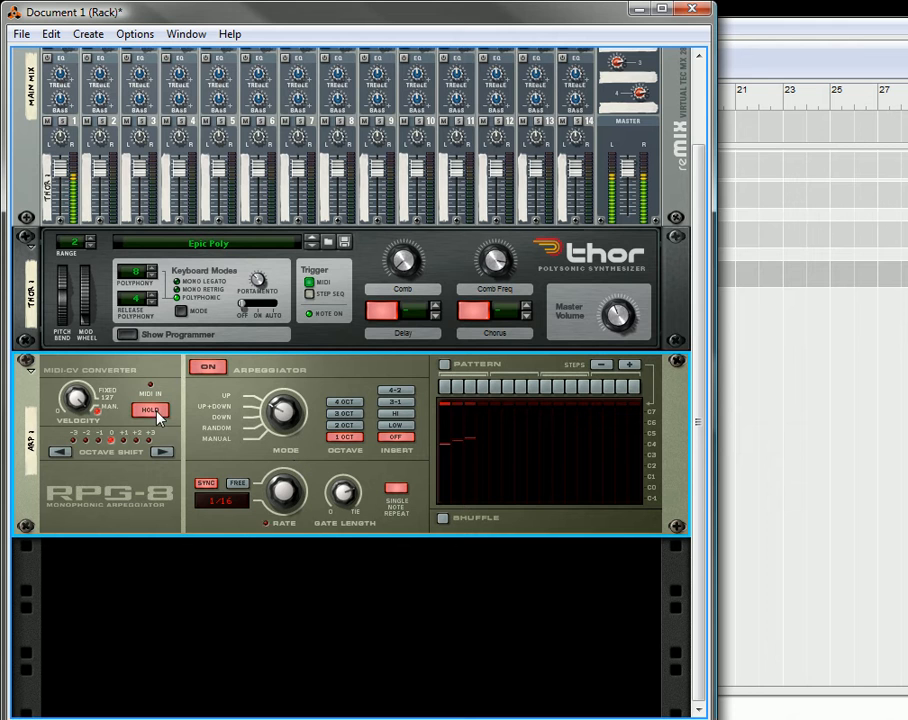
pyautogui.click(150, 410)
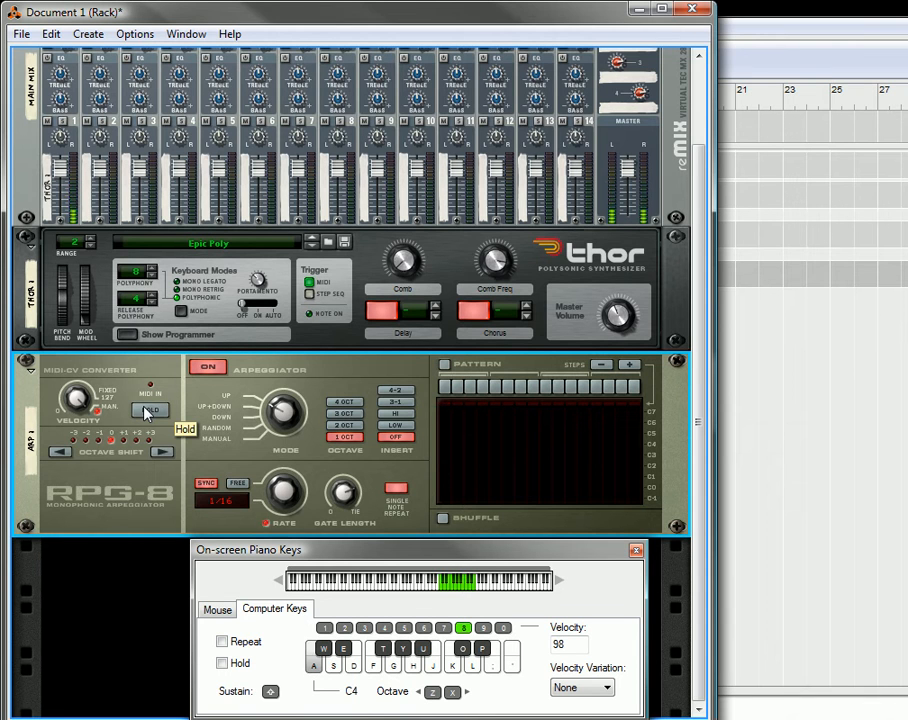
# - Switch the RPG-8 Hold button off while testing arpeggiated notes
pyautogui.click(151, 410)
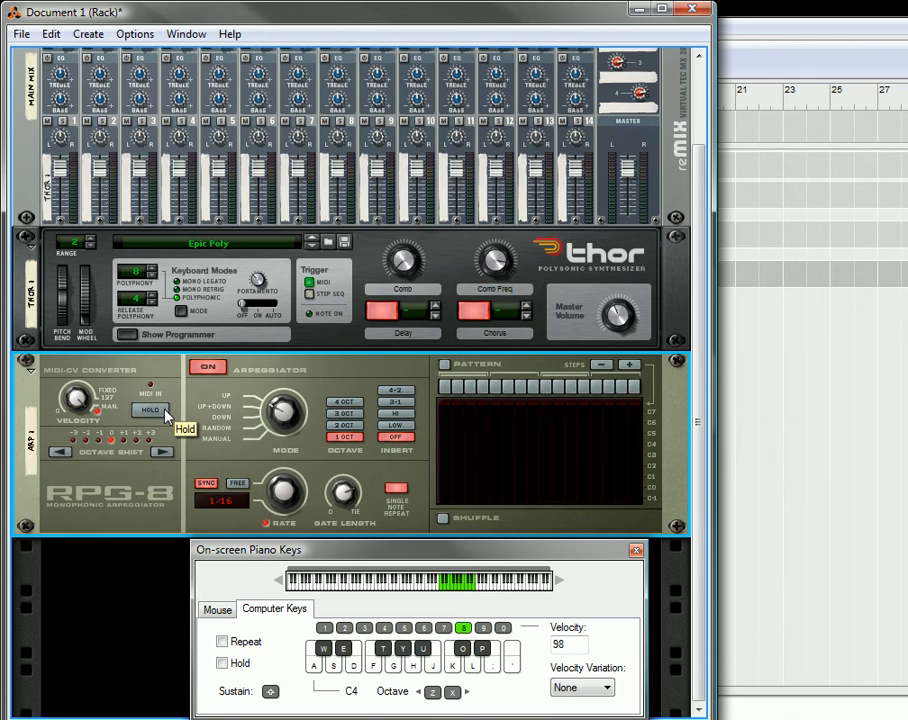
pyautogui.moveTo(613, 525)
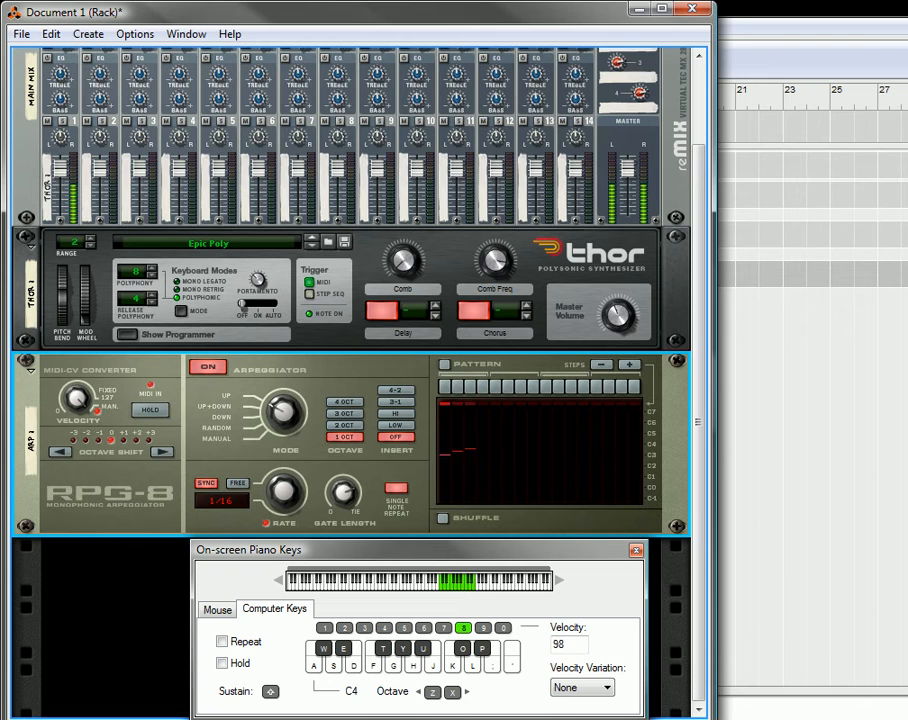
# - Close the On-screen Piano Keys window to return to the rack
pyautogui.click(635, 550)
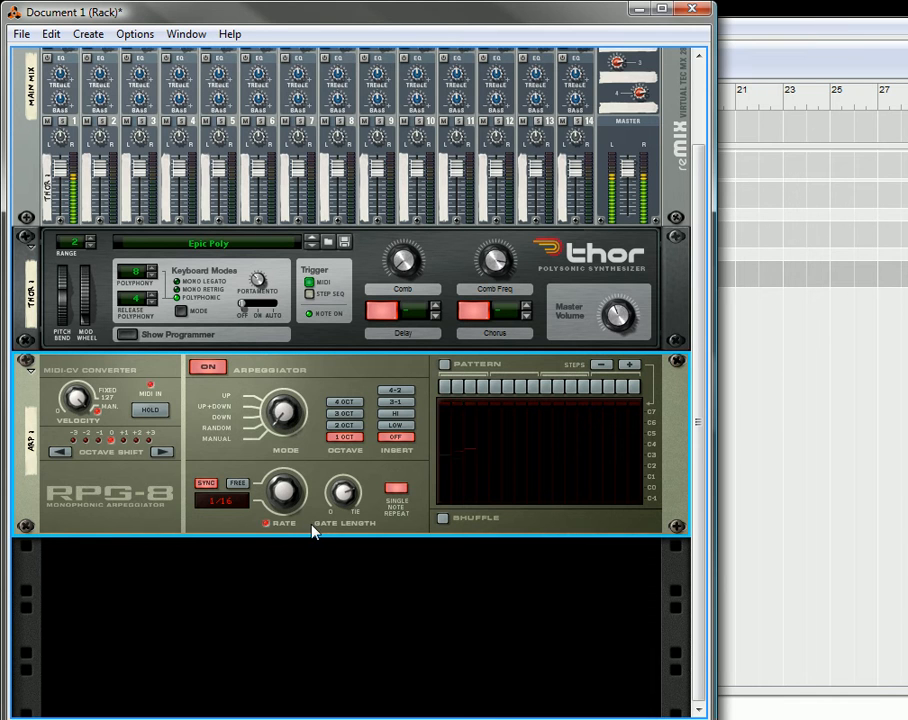
pyautogui.moveTo(287, 415)
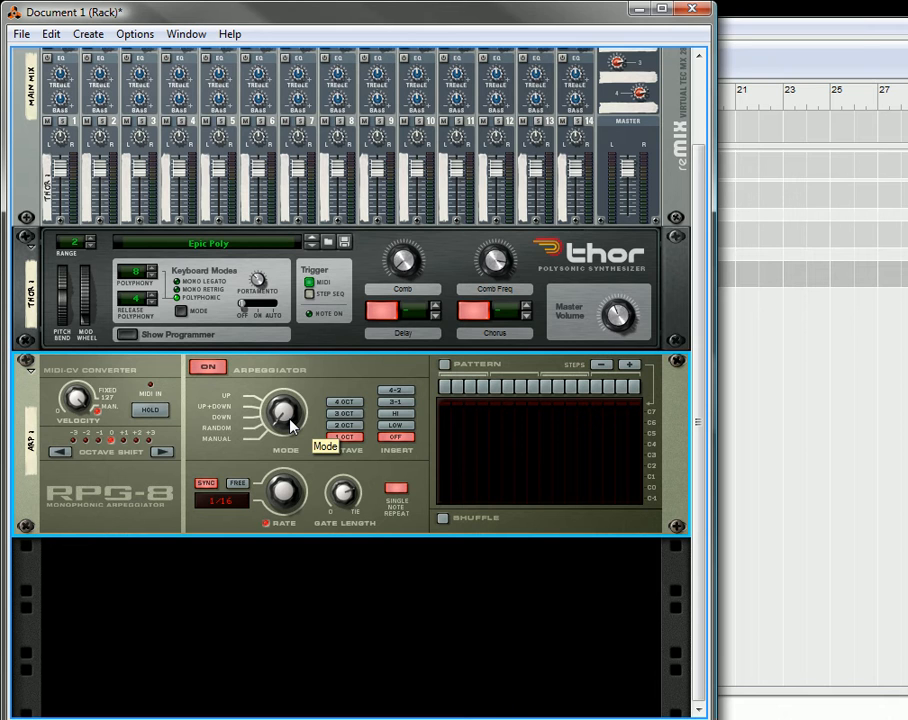
pyautogui.moveTo(302, 435)
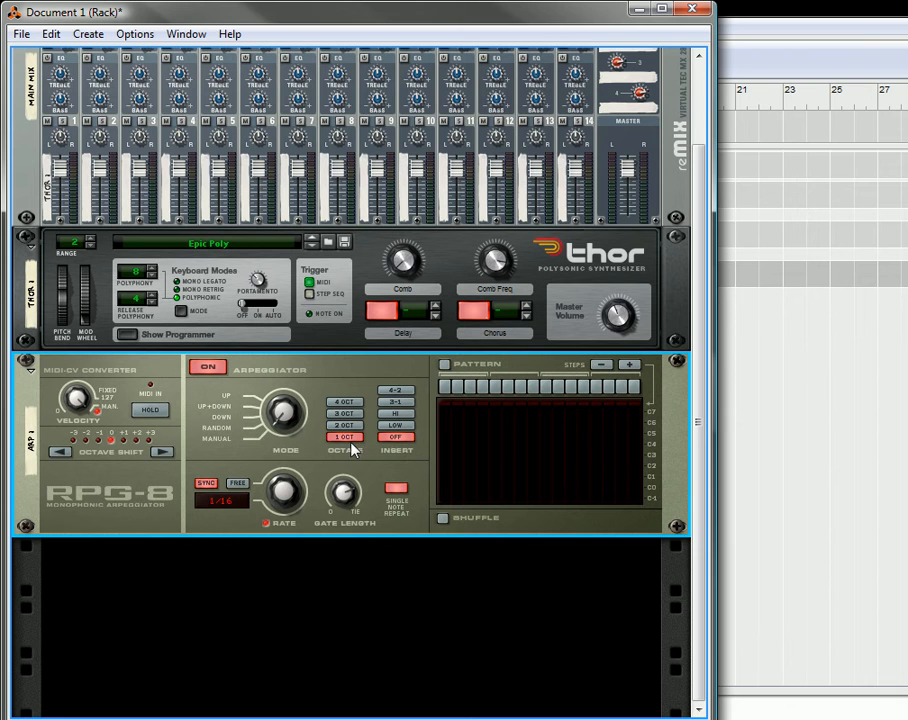
pyautogui.moveTo(446, 458)
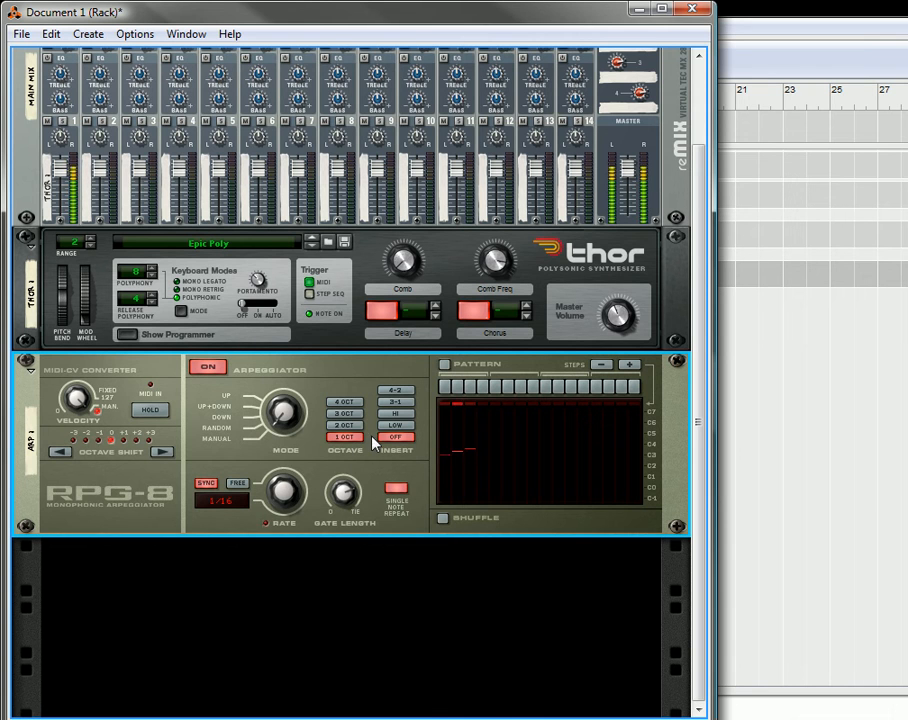
# - Cycle the RPG-8 octave range through 2, 3 and 4 octaves, then back to 1 OCT
pyautogui.click(344, 425)
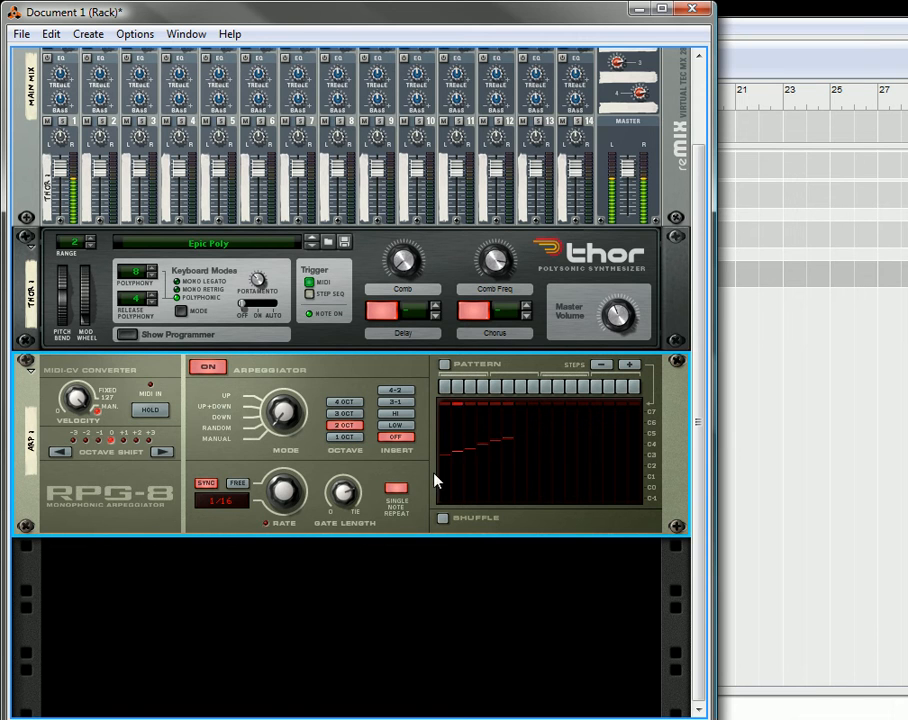
pyautogui.click(345, 414)
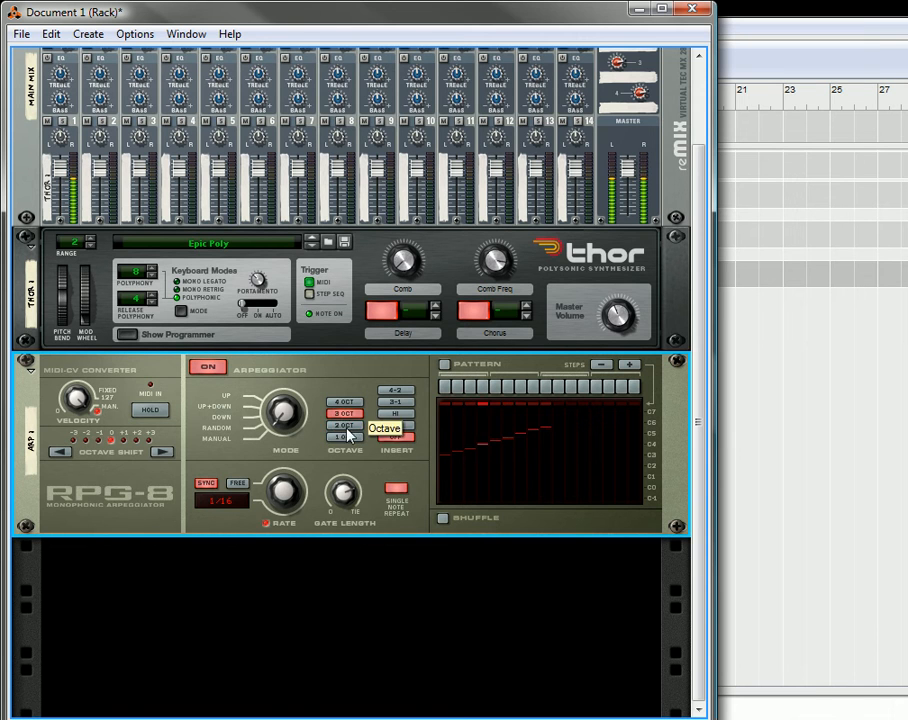
pyautogui.click(344, 401)
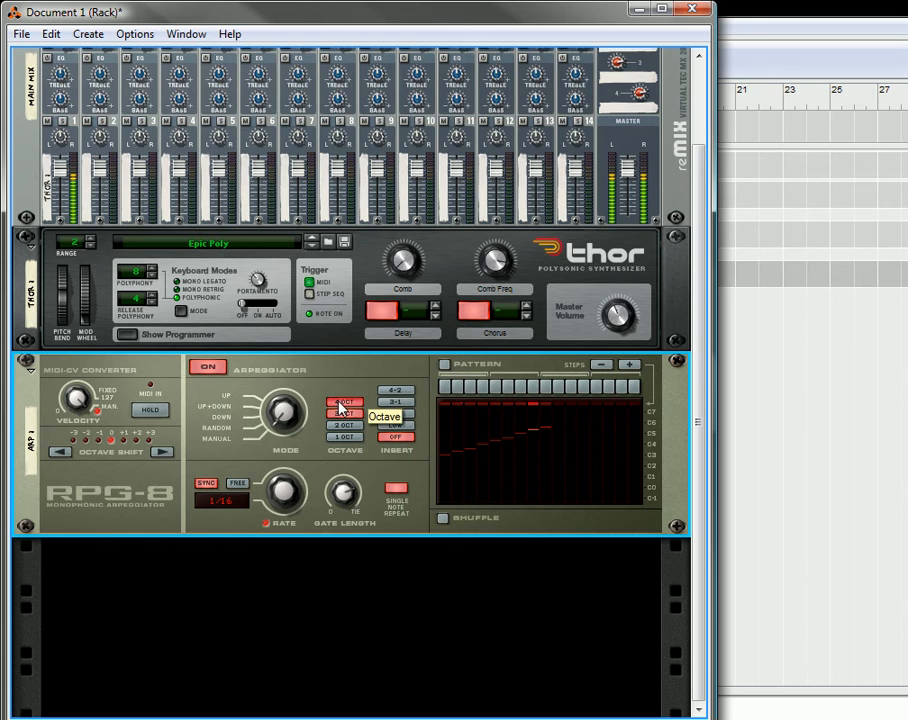
pyautogui.click(345, 401)
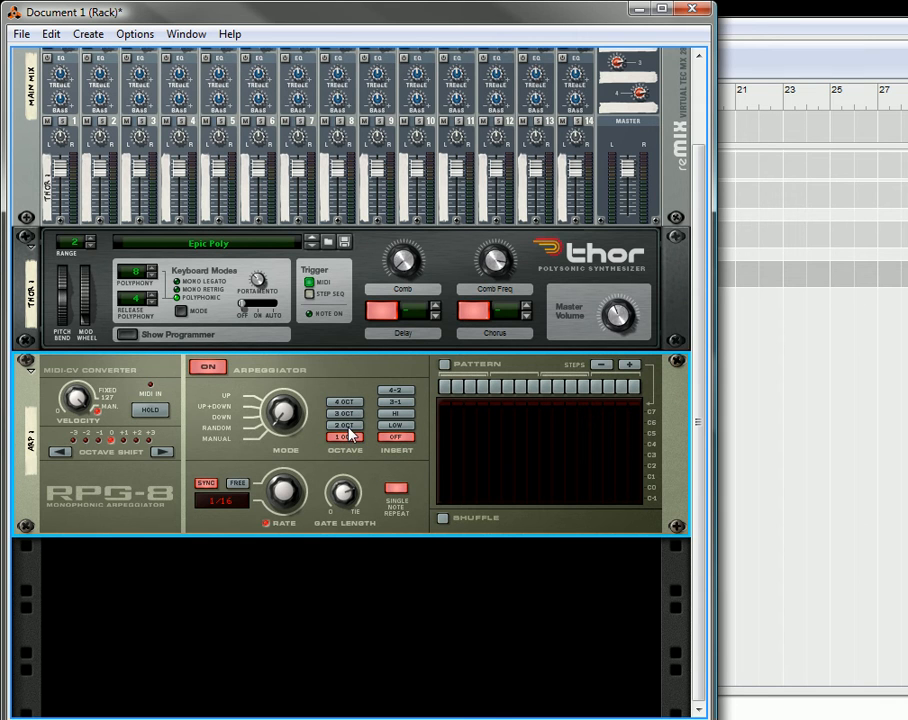
pyautogui.moveTo(345, 437)
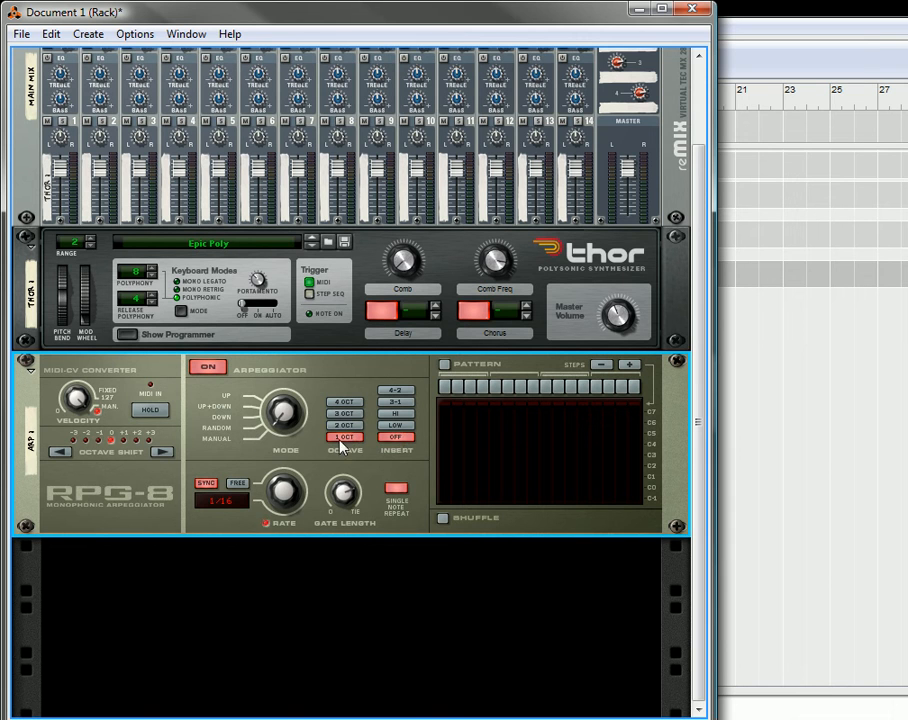
pyautogui.moveTo(308, 480)
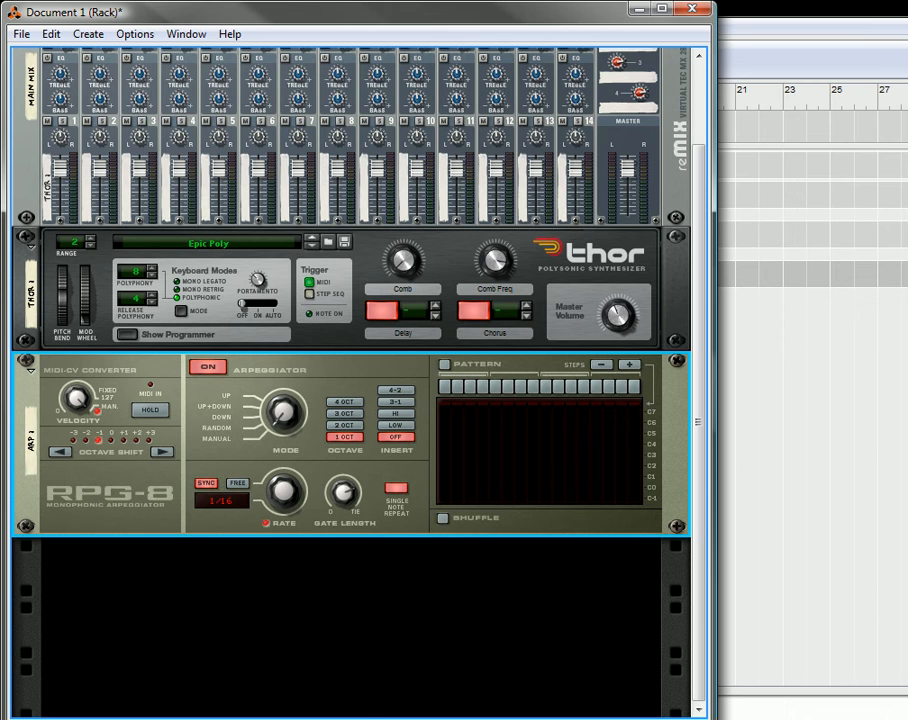
pyautogui.moveTo(332, 523)
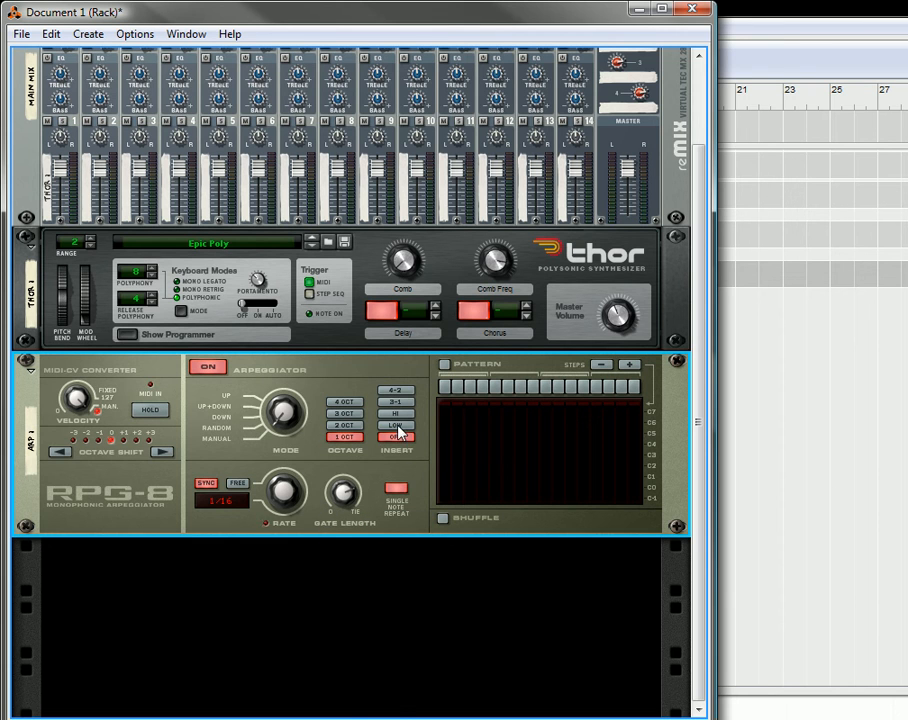
pyautogui.moveTo(395, 432)
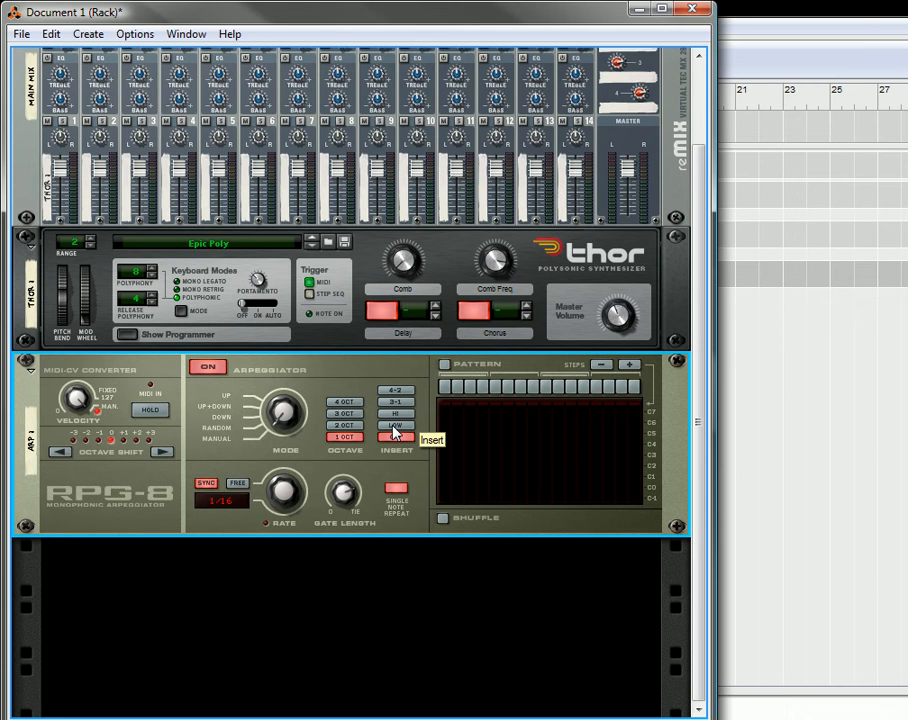
# - Try the RPG-8 Insert modes Low and Off, then select 4-2
pyautogui.click(396, 437)
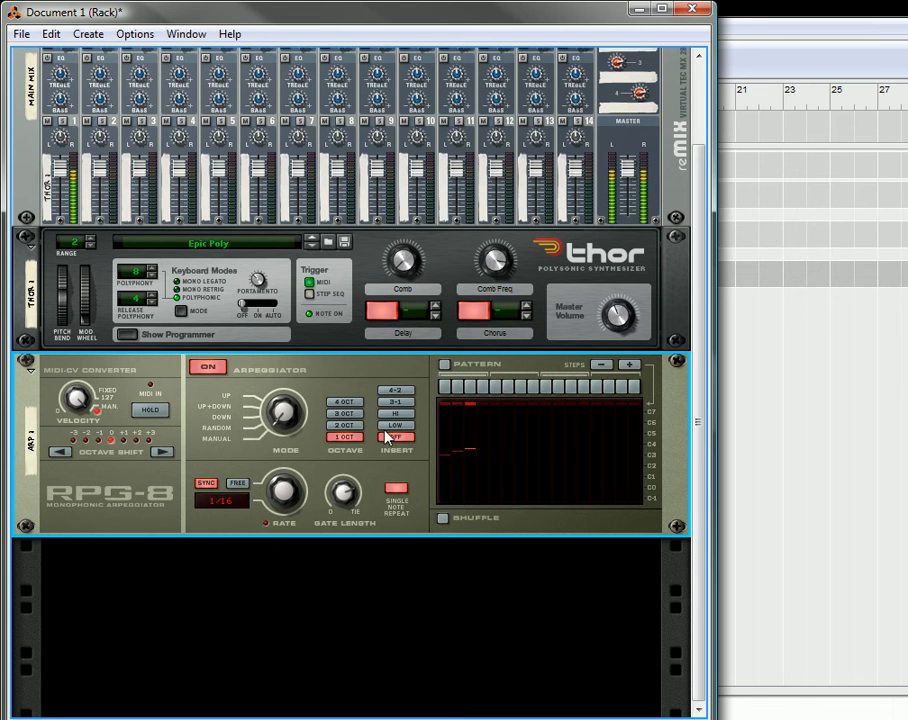
pyautogui.click(396, 425)
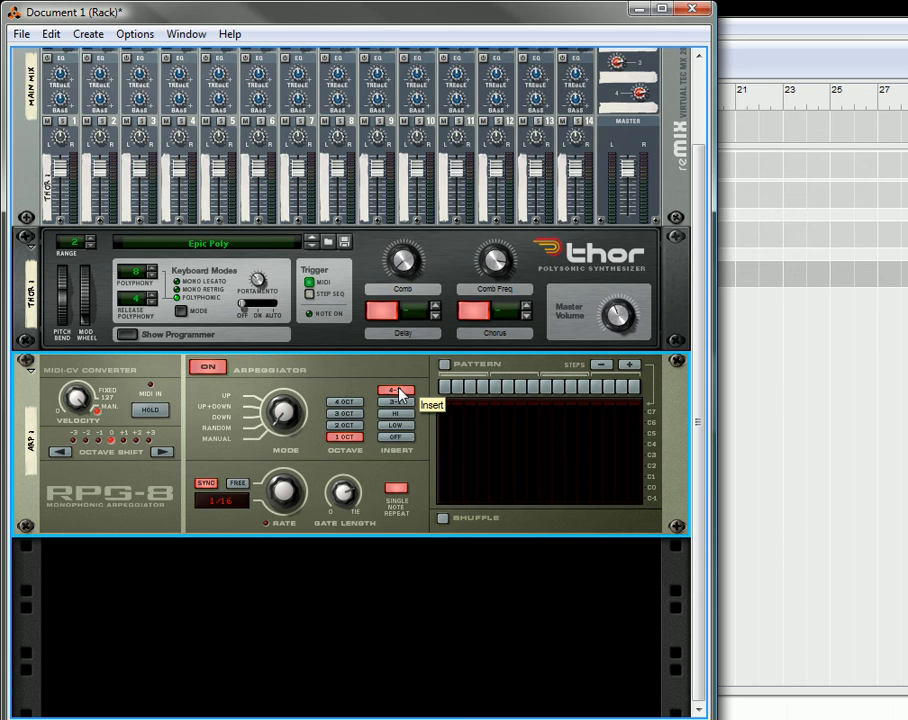
pyautogui.click(395, 390)
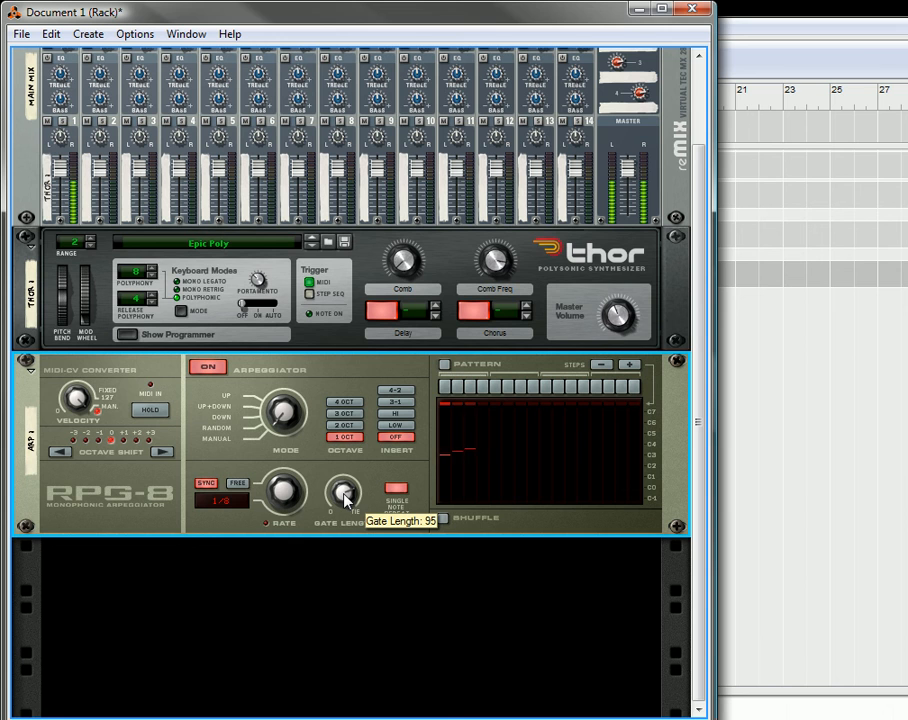
# - Sweep the RPG-8 Gate Length from 0 through higher settings, ending around 79
pyautogui.moveTo(345, 495); pyautogui.dragTo(345, 470)
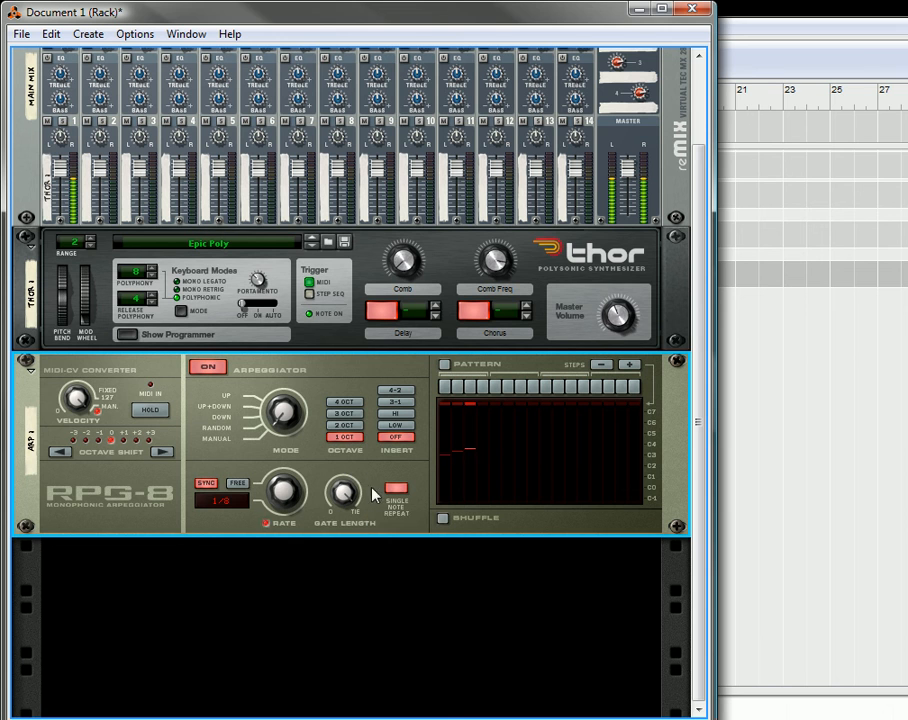
pyautogui.moveTo(345, 490)
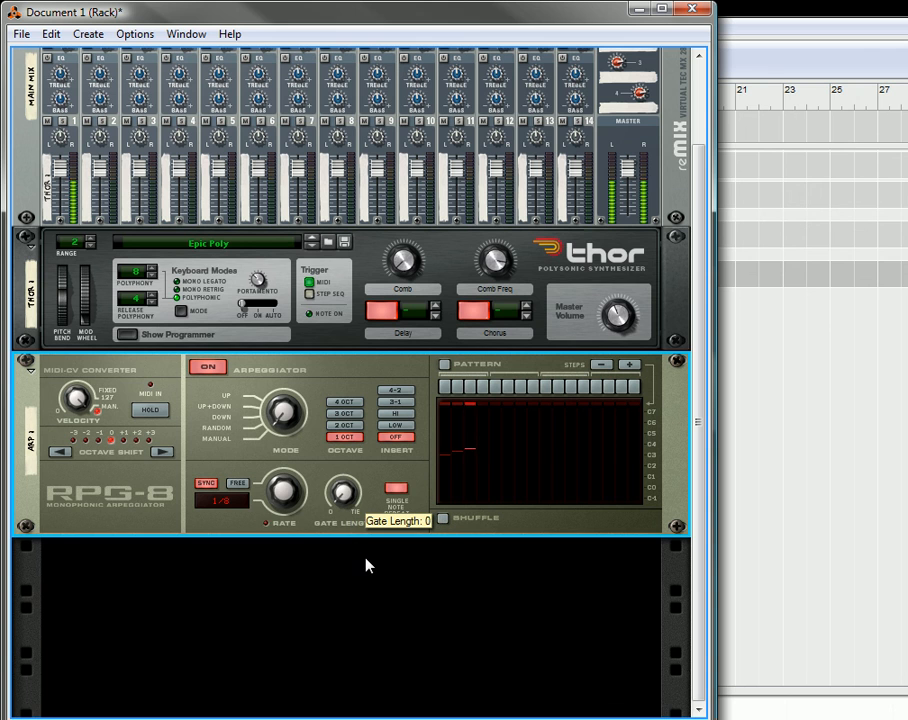
pyautogui.moveTo(345, 495); pyautogui.dragTo(350, 480)
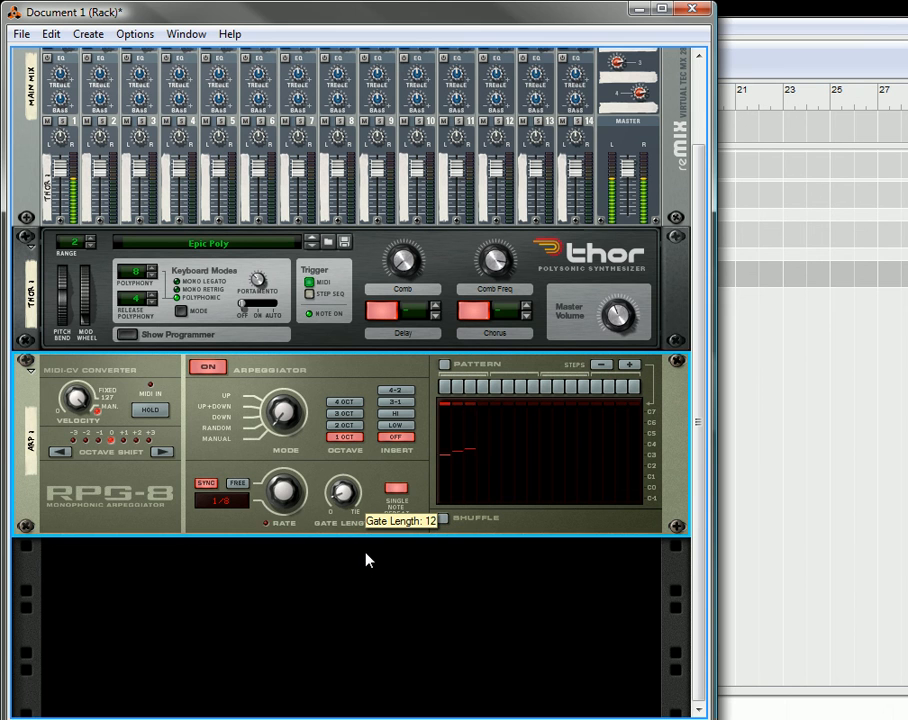
pyautogui.moveTo(345, 490); pyautogui.dragTo(345, 510)
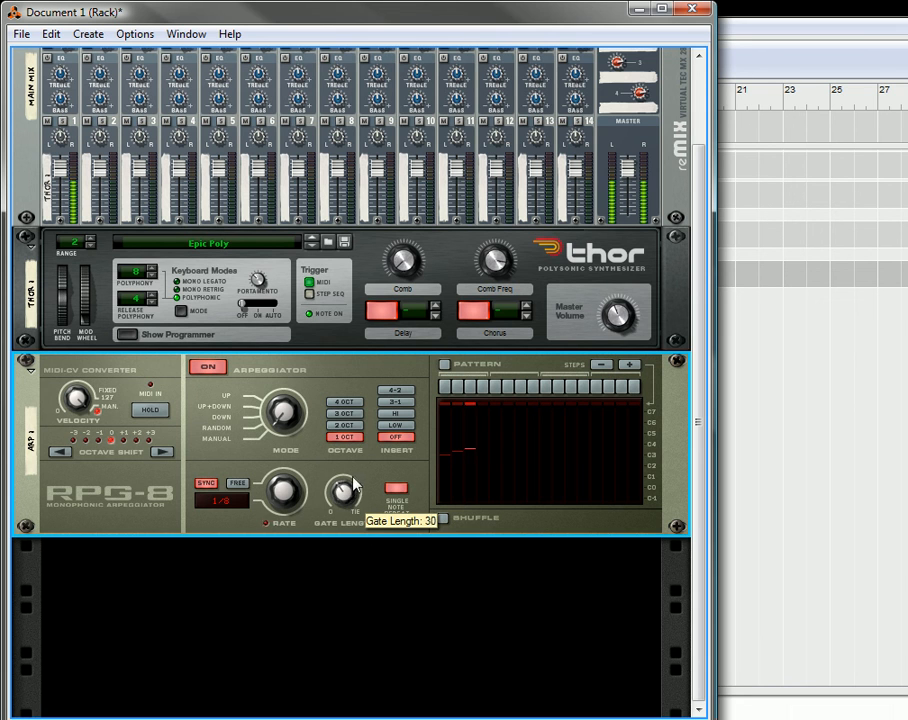
pyautogui.moveTo(320, 525)
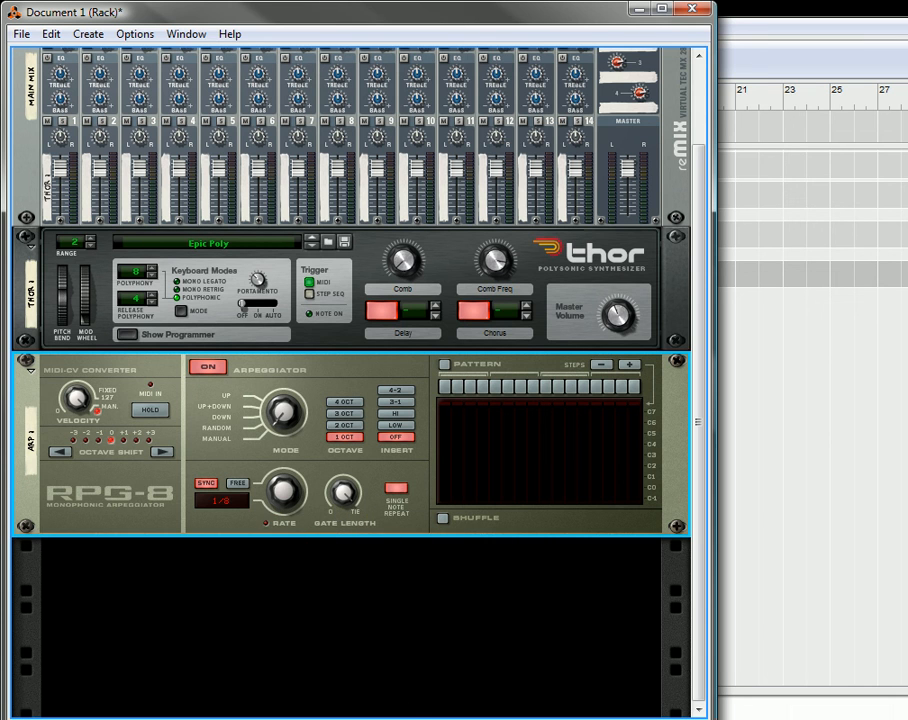
pyautogui.moveTo(345, 495)
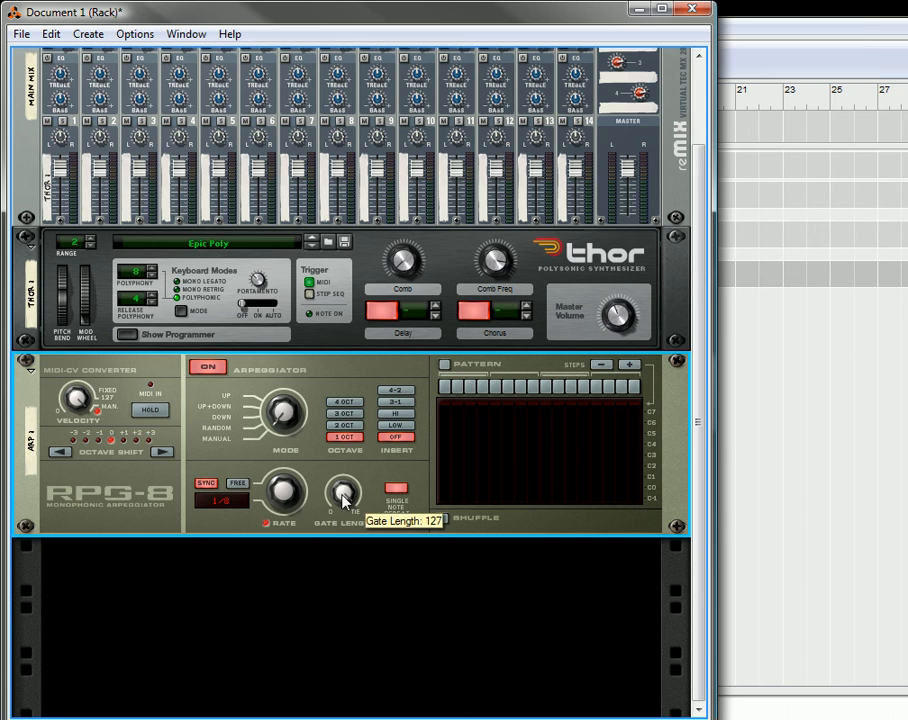
pyautogui.moveTo(343, 494); pyautogui.dragTo(343, 510)
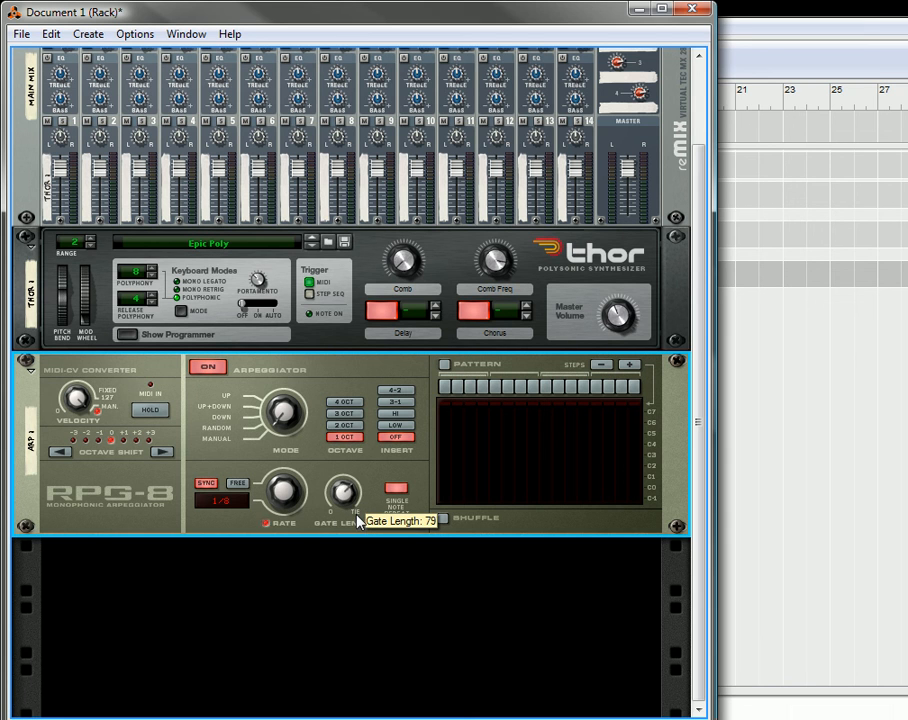
pyautogui.moveTo(344, 490); pyautogui.dragTo(355, 475)
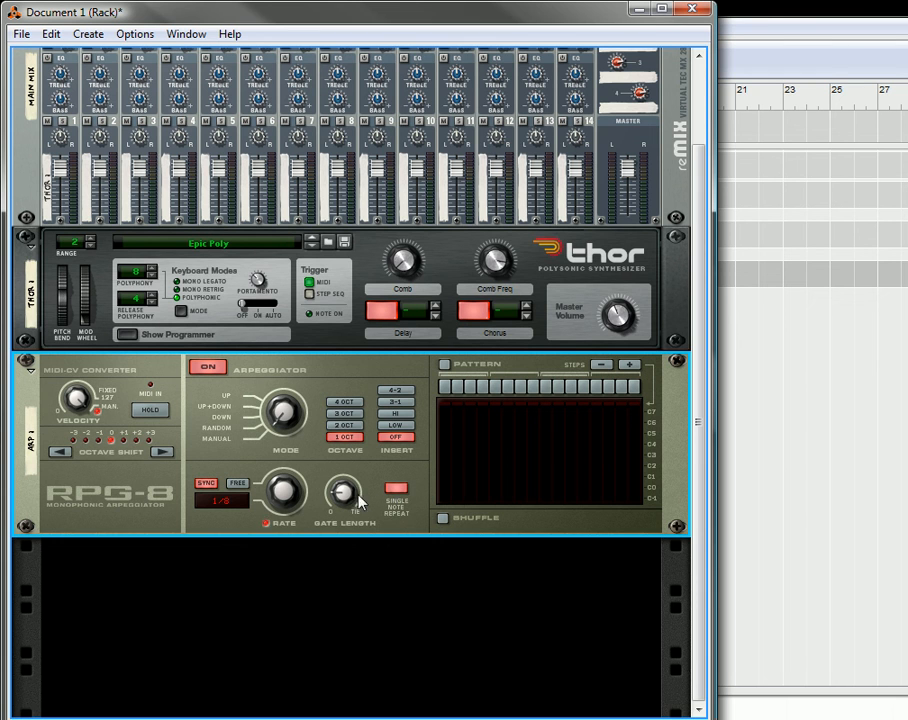
pyautogui.moveTo(397, 490)
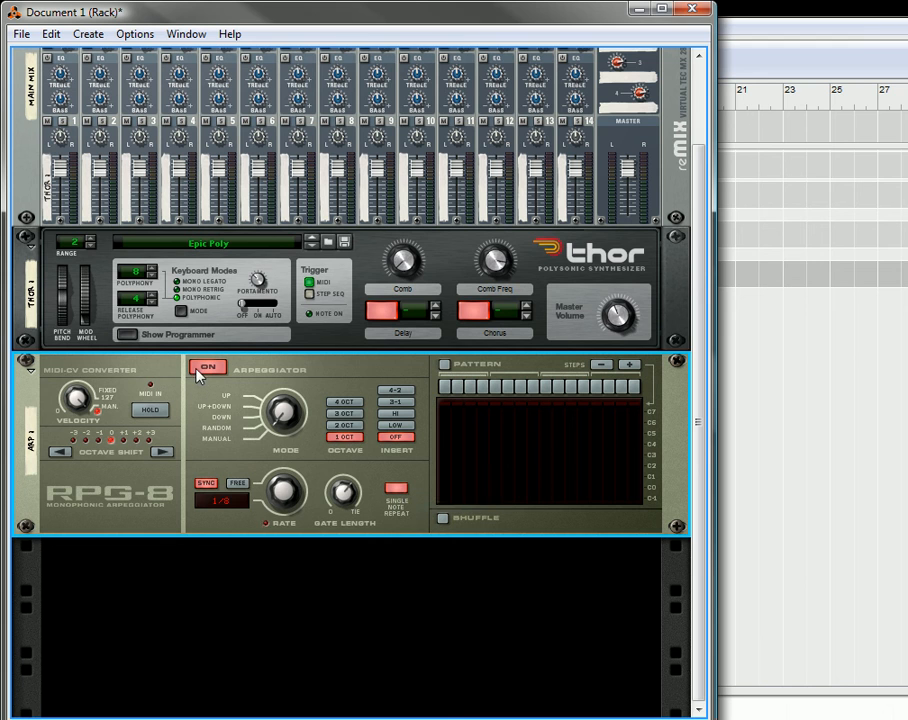
pyautogui.moveTo(207, 367)
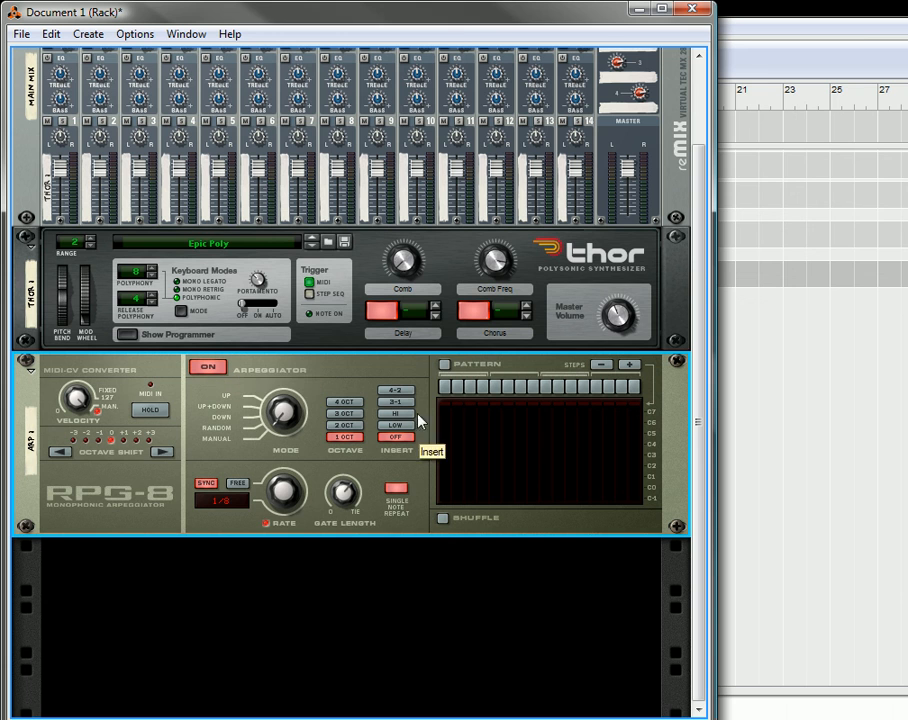
pyautogui.moveTo(446, 364)
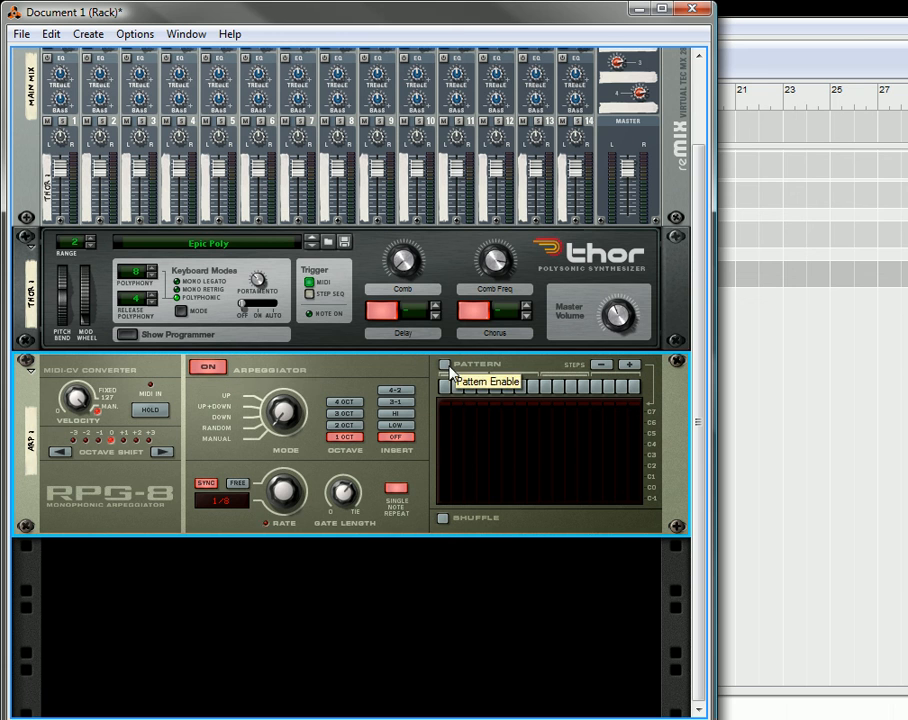
# - Turn on the RPG-8 Pattern Enable, mute a few steps, and enable Shuffle
pyautogui.click(445, 364)
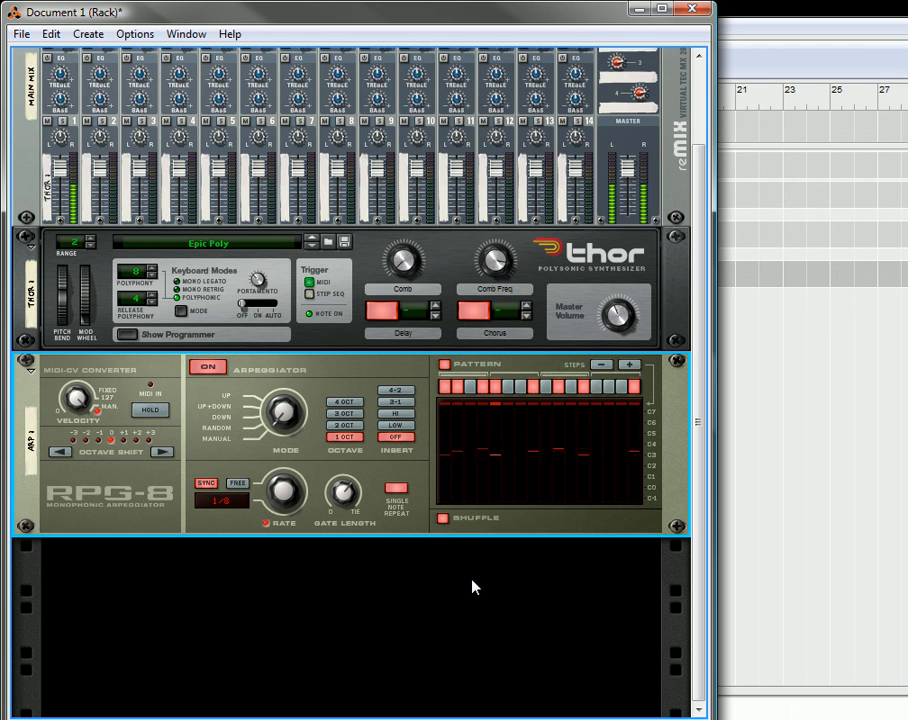
pyautogui.click(601, 365)
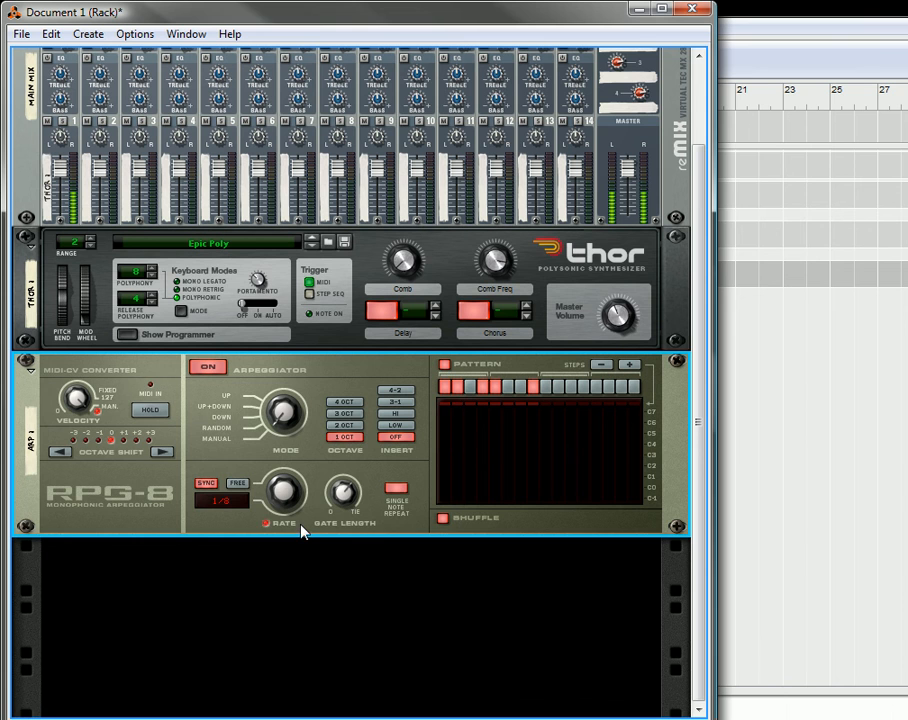
pyautogui.scroll(-3)
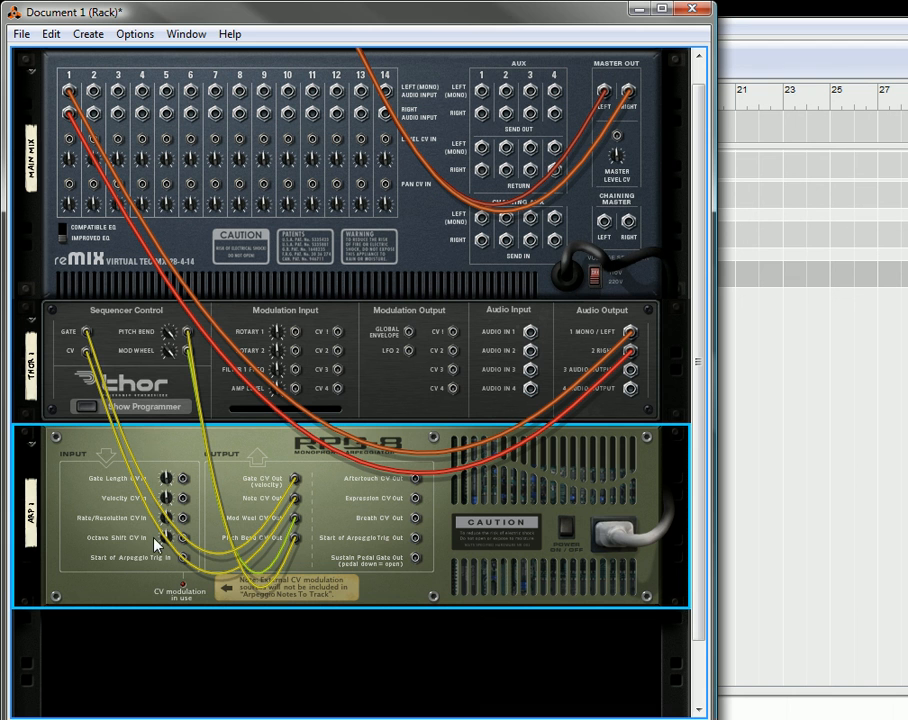
pyautogui.moveTo(206, 505)
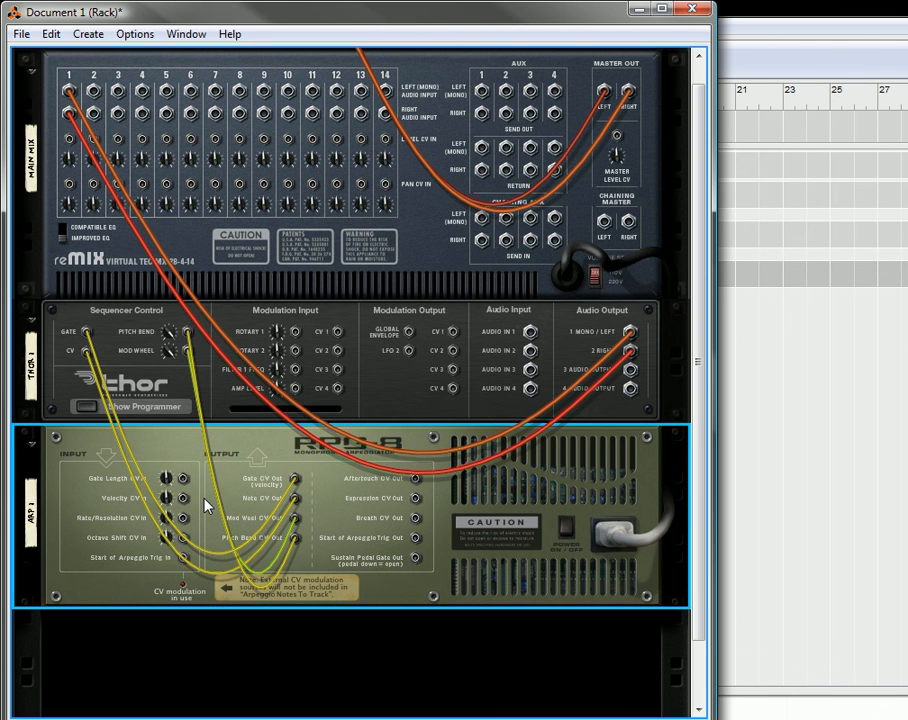